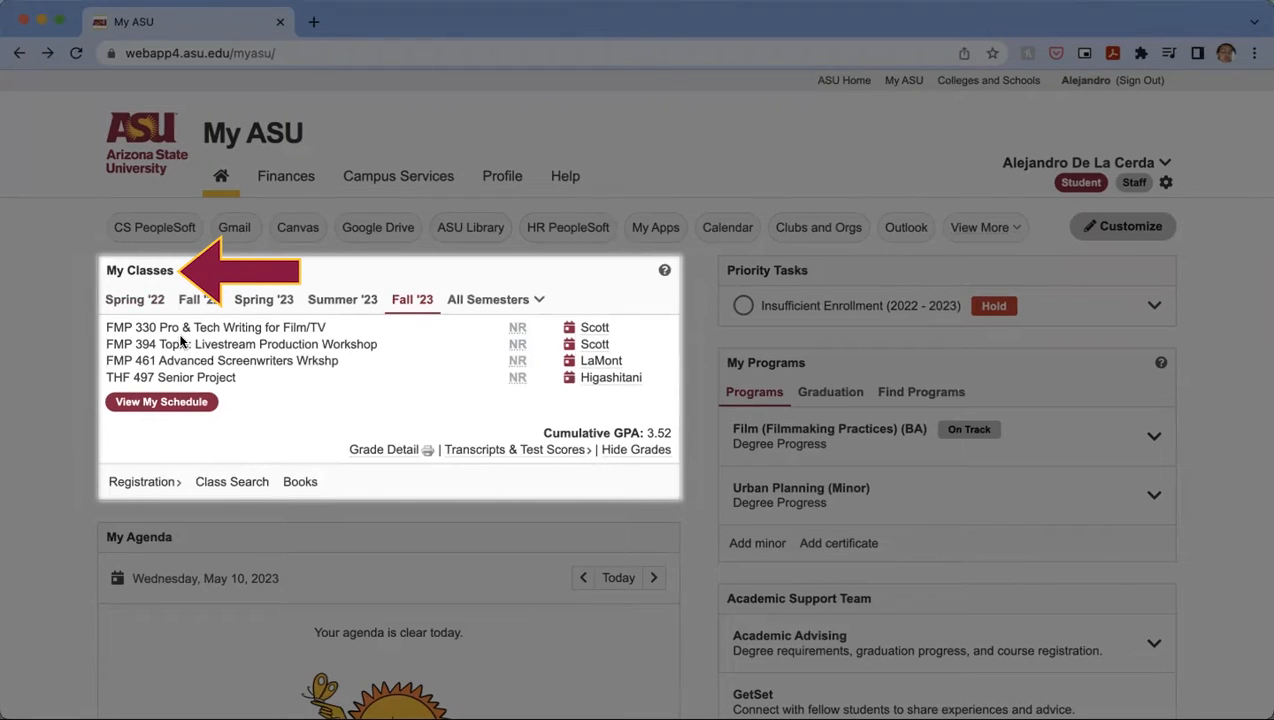
Open Registration under My Classes and launch Schedule Planner.
{"action": "left_click", "coordinate": [141, 481]}
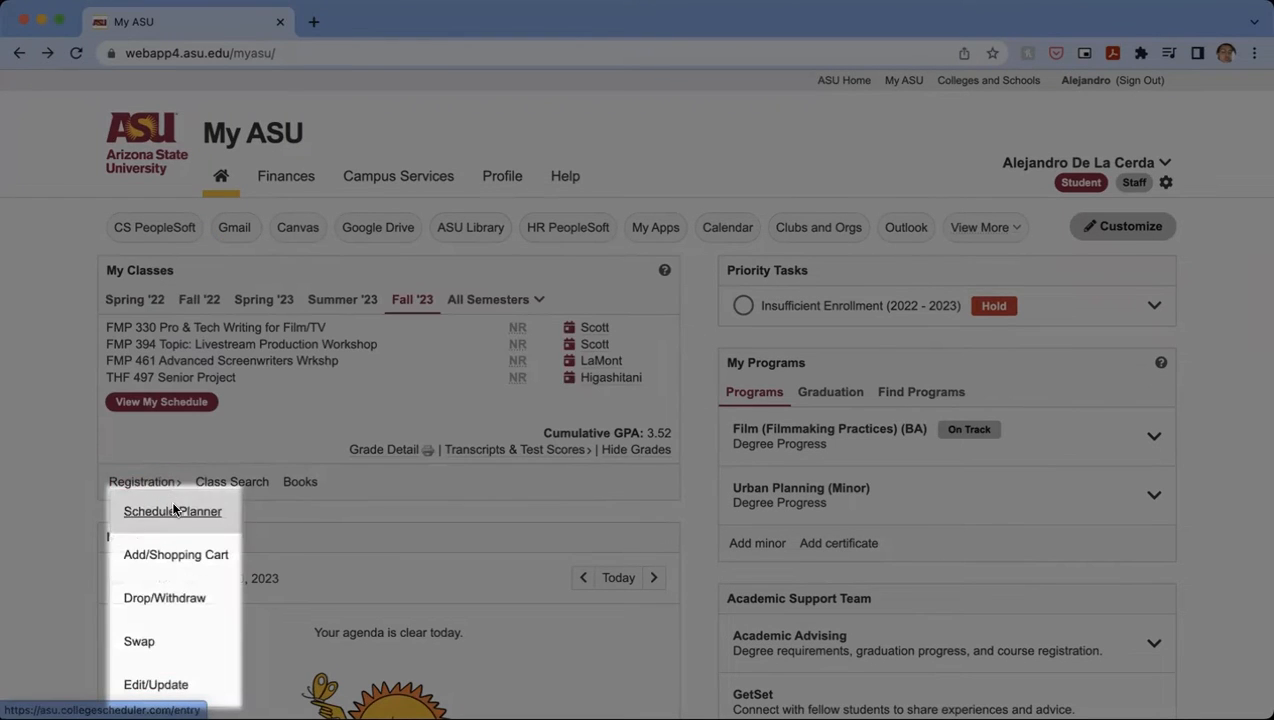
{"action": "left_click", "coordinate": [171, 511]}
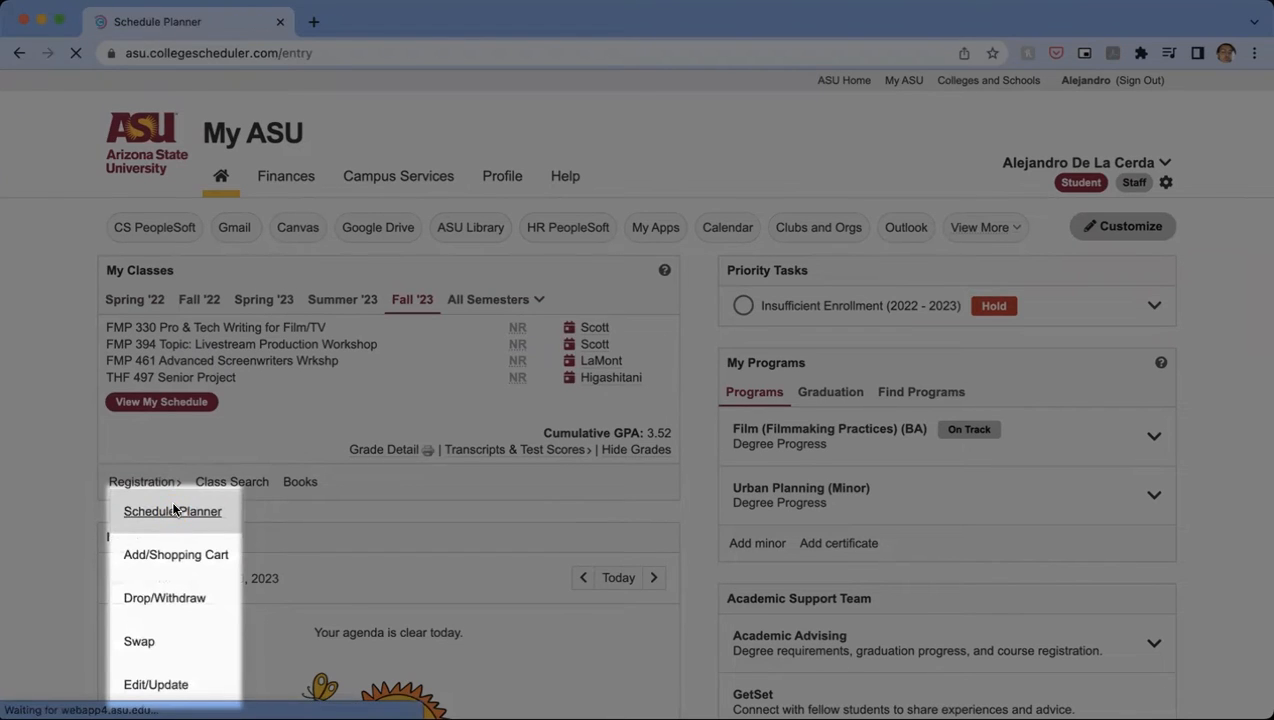
Select 2023 Fall as the planning term and save.
{"action": "left_click", "coordinate": [172, 511]}
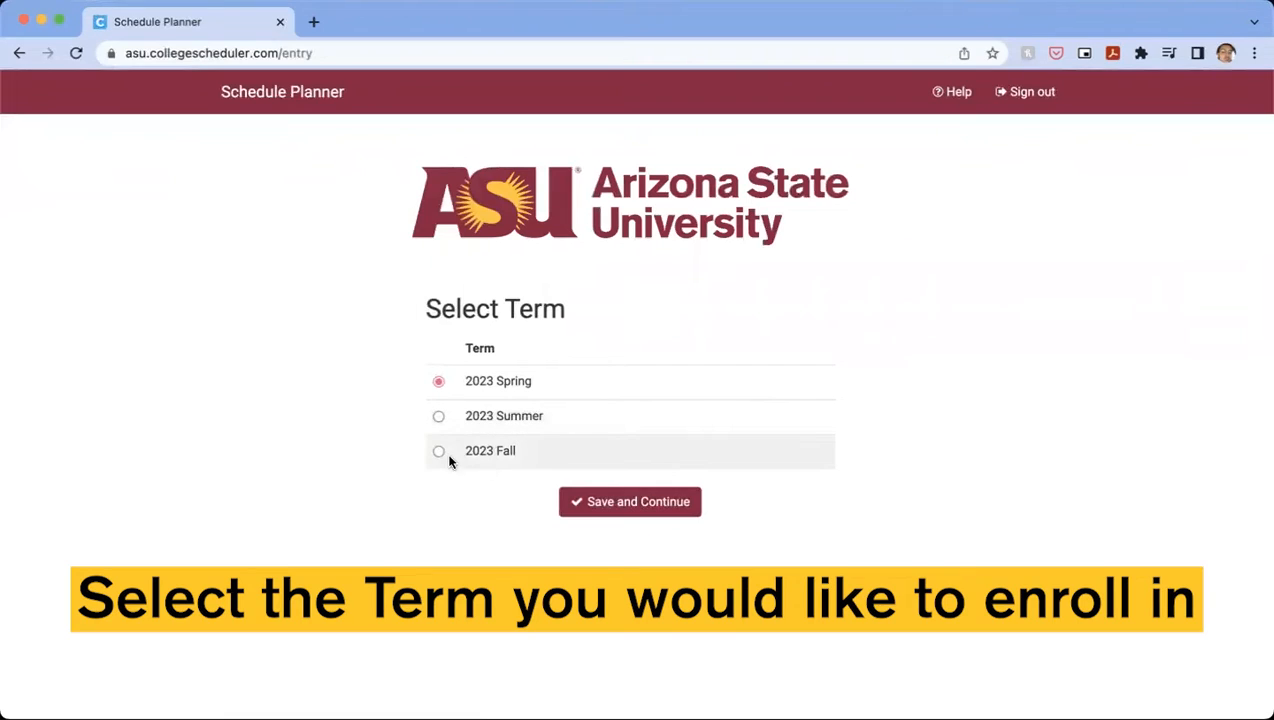
{"action": "left_click", "coordinate": [438, 450]}
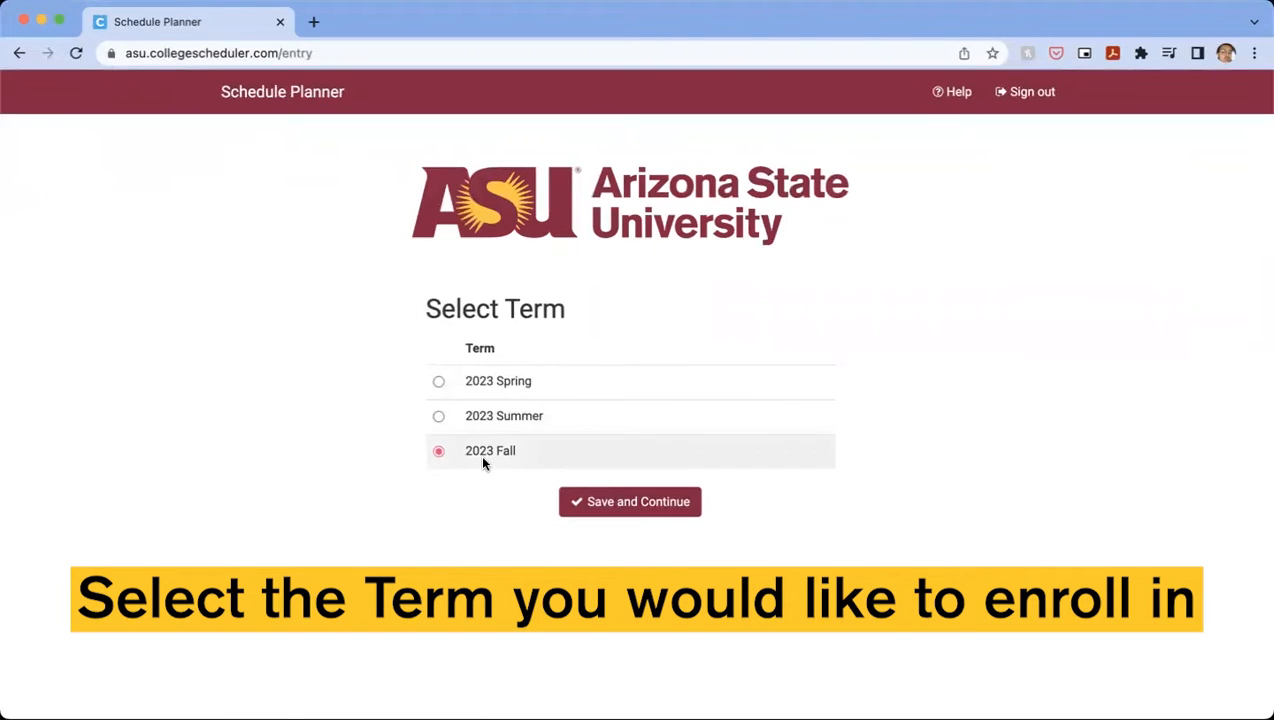
{"action": "left_click", "coordinate": [630, 501]}
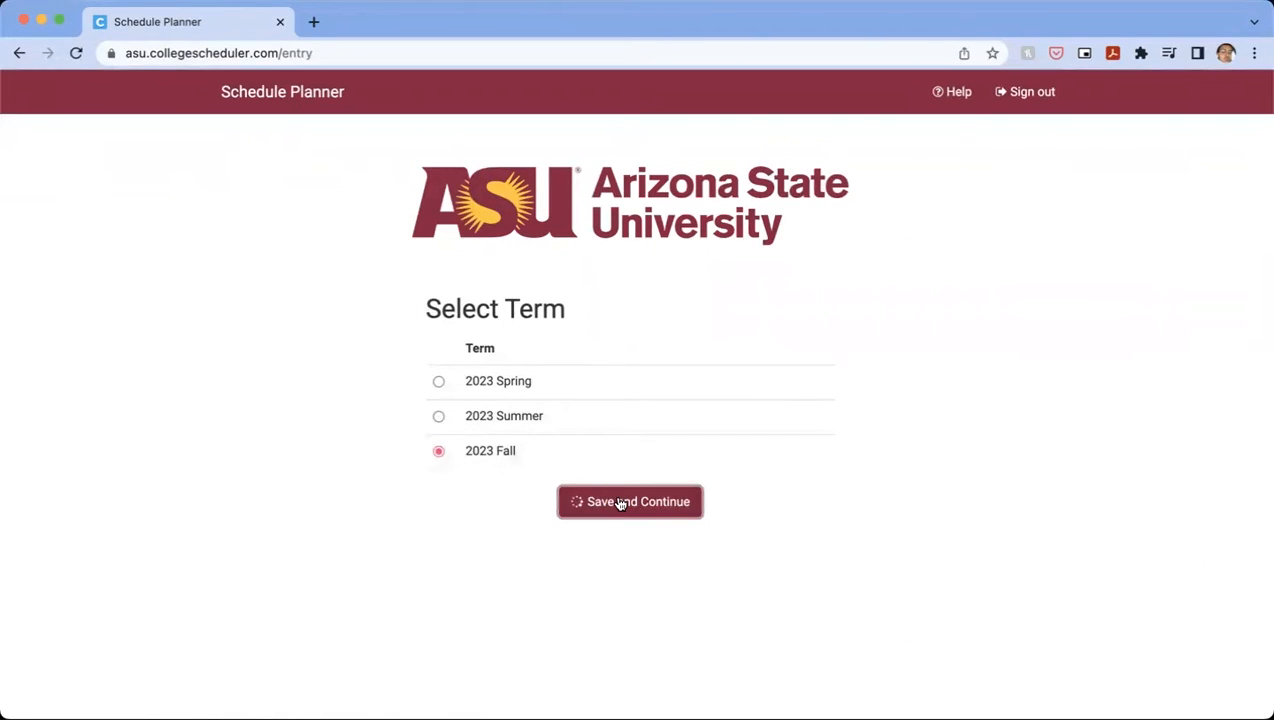
{"action": "left_click", "coordinate": [629, 501]}
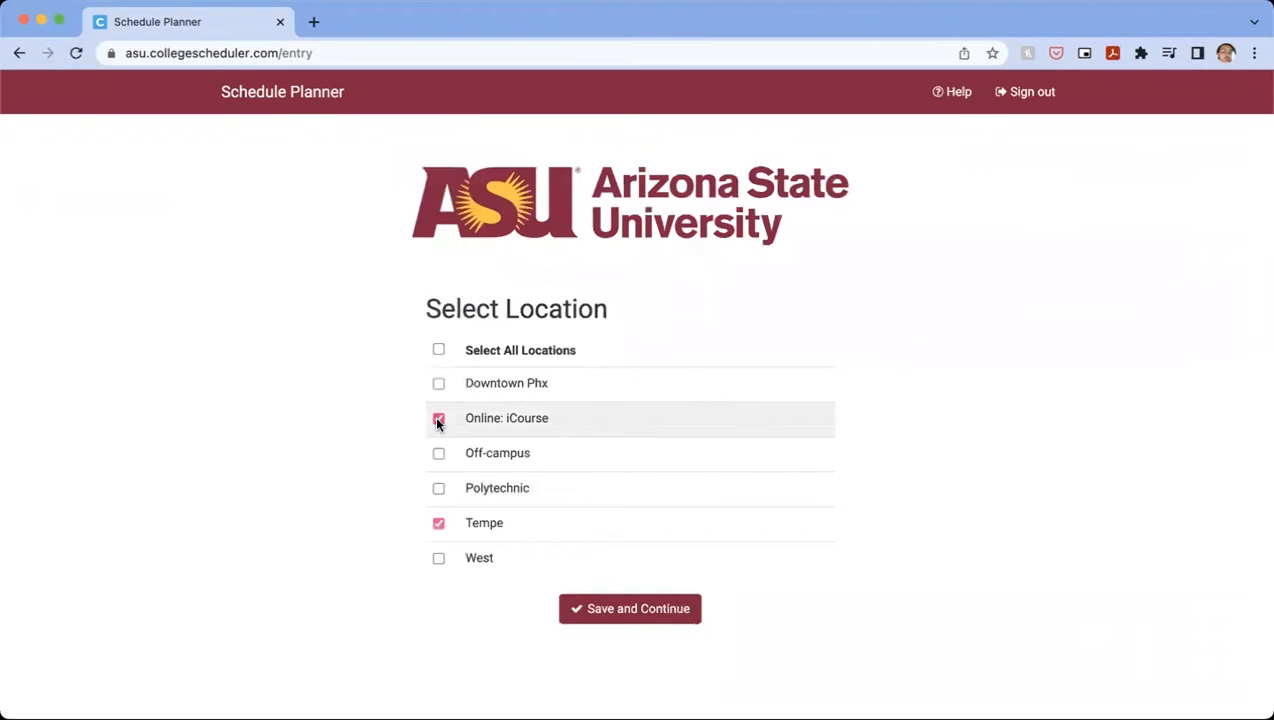
Check Online: iCourse alongside Tempe and save the locations.
{"action": "left_click", "coordinate": [438, 418]}
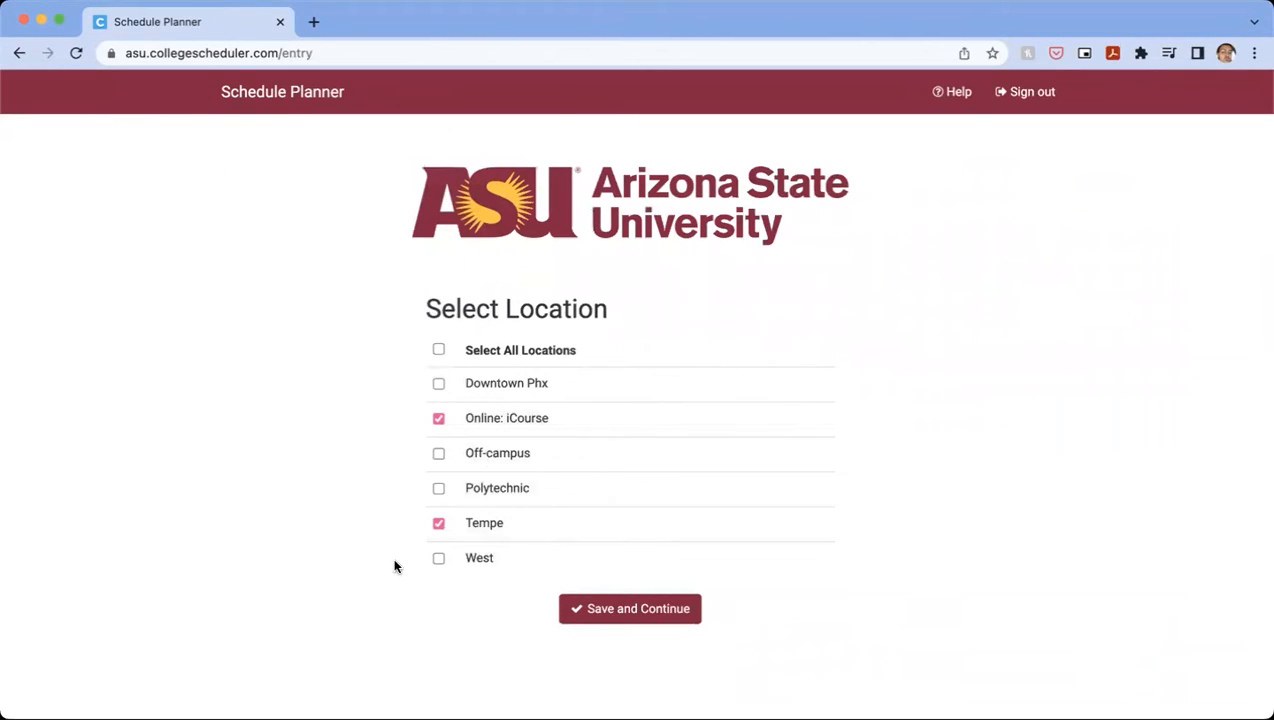
{"action": "mouse_move", "coordinate": [453, 593]}
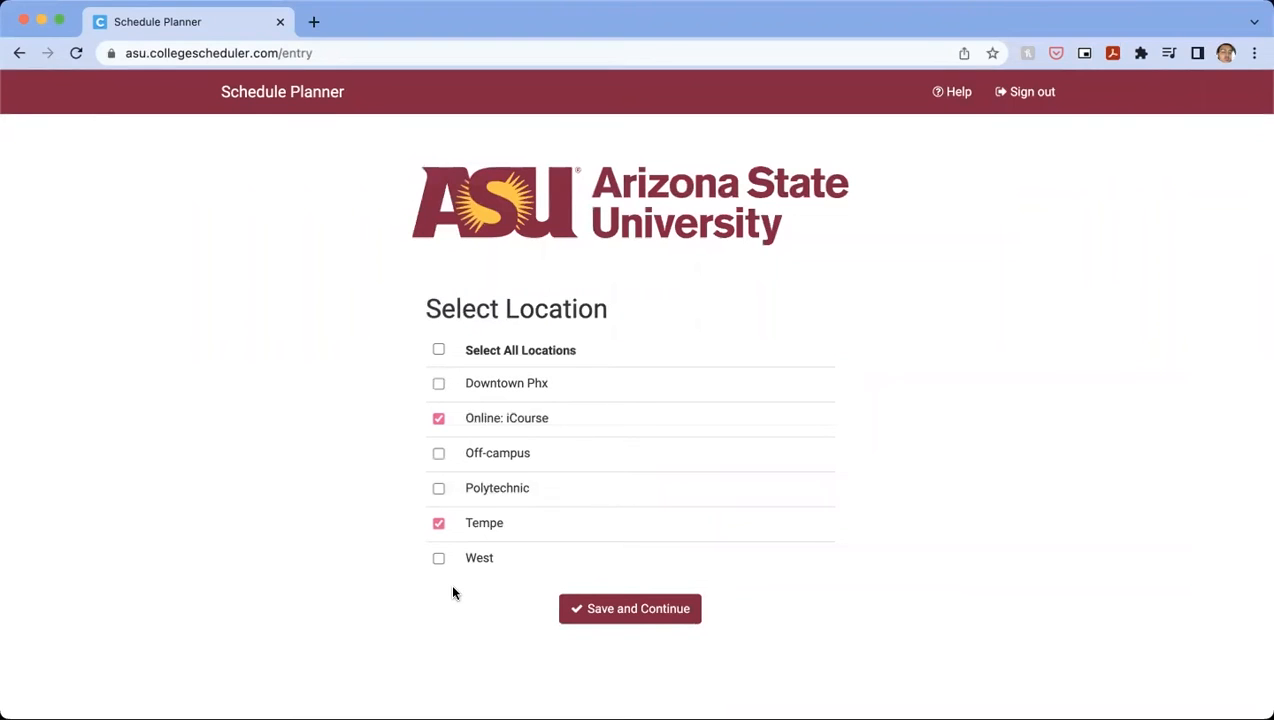
{"action": "mouse_move", "coordinate": [501, 538]}
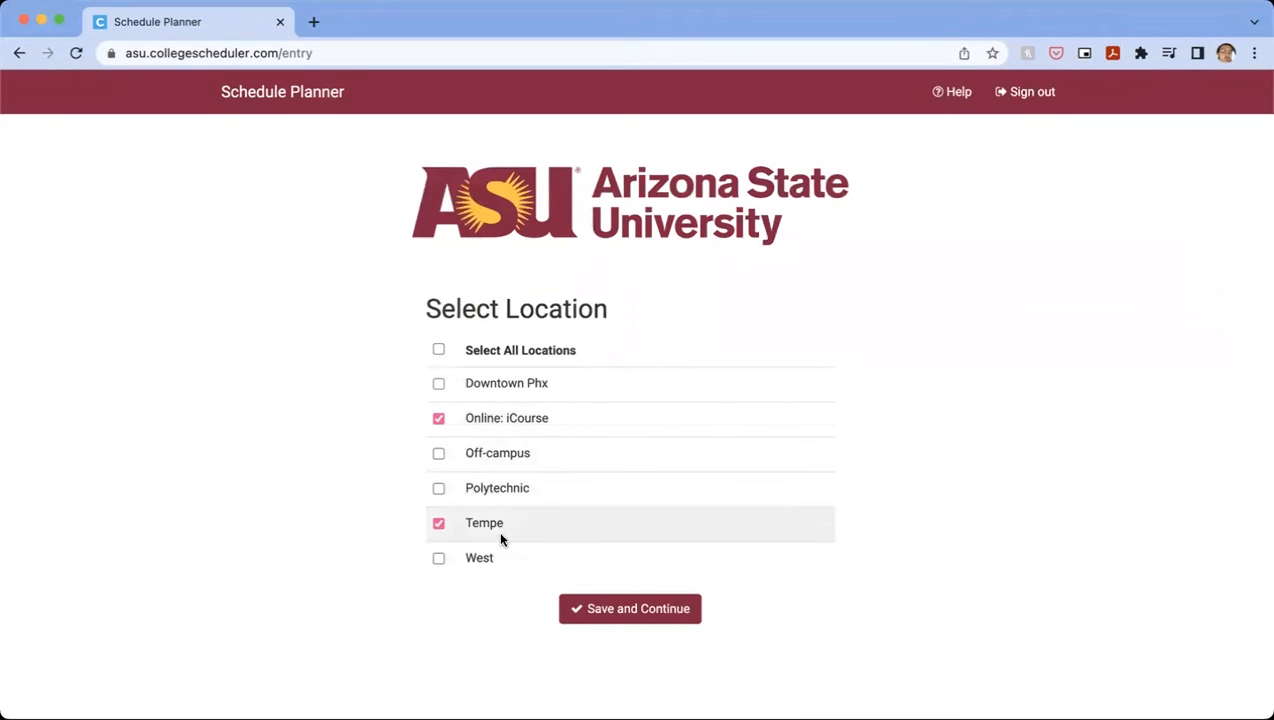
{"action": "left_click", "coordinate": [629, 608]}
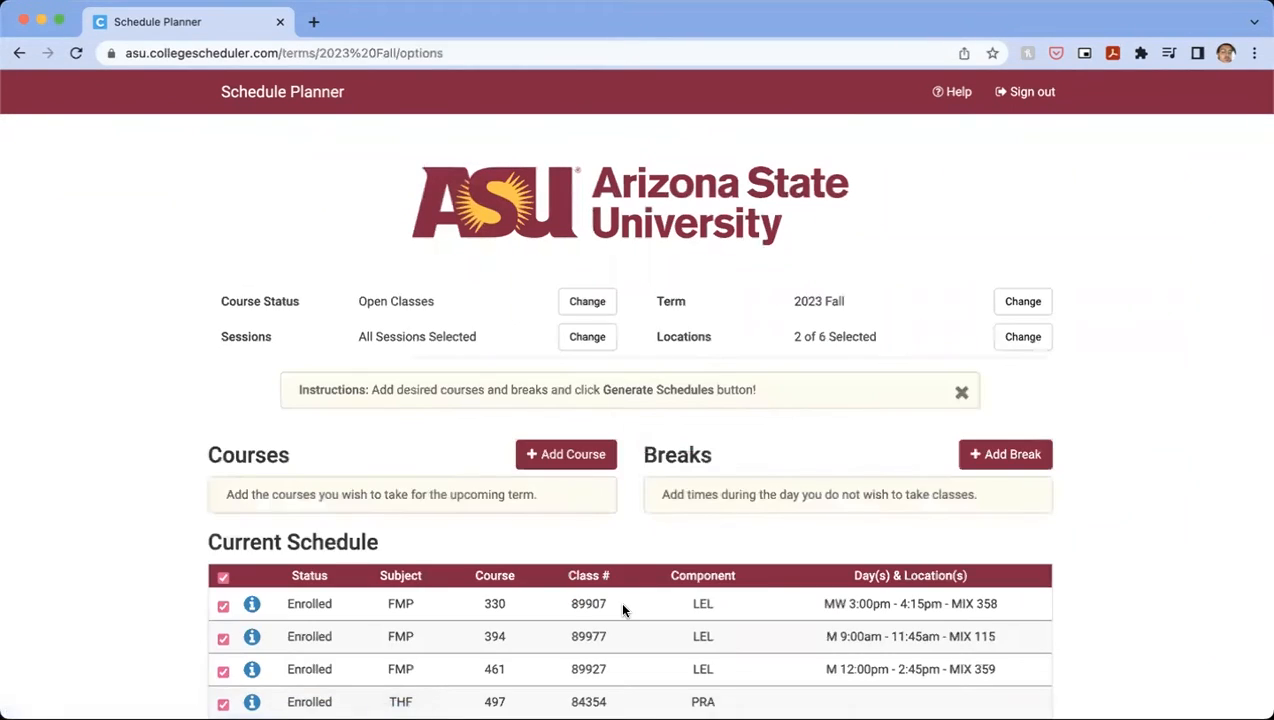
{"action": "scroll", "scroll_direction": "down", "scroll_amount": 3}
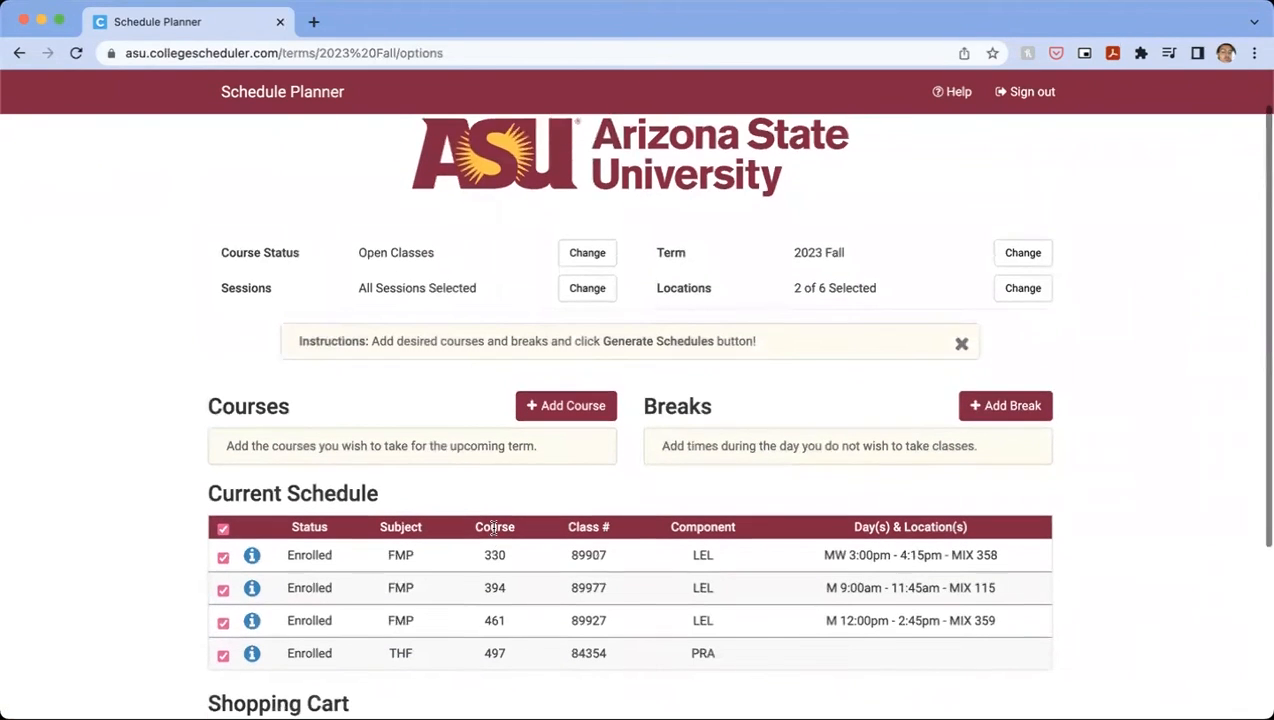
{"action": "scroll", "scroll_direction": "down", "scroll_amount": 3}
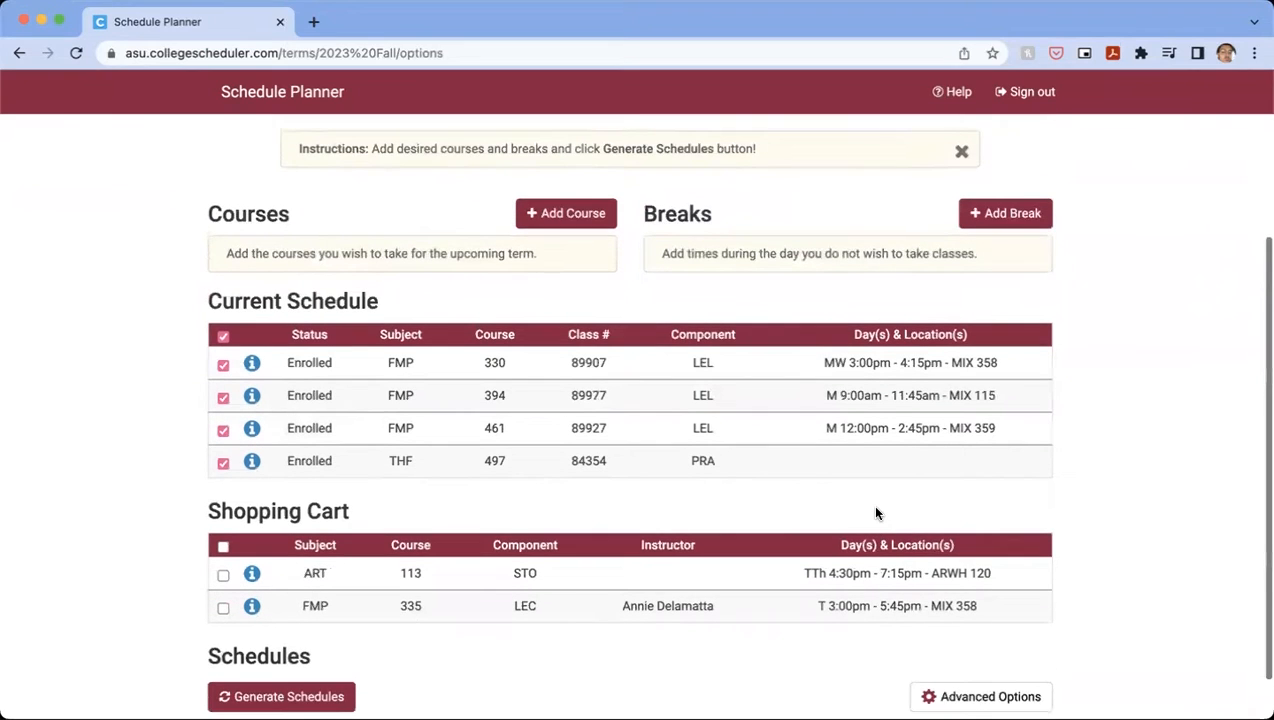
{"action": "scroll", "scroll_direction": "up", "scroll_amount": 3}
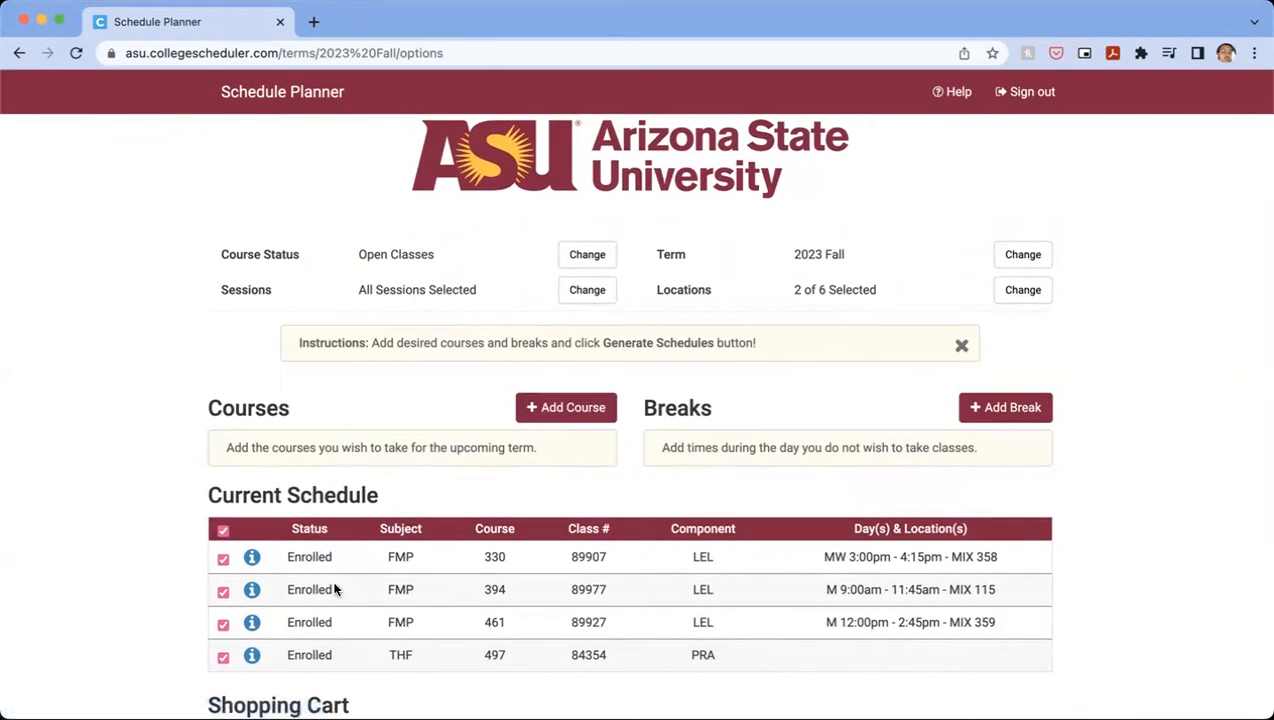
Pick subject ART and course 116 - Intro to Digital Media, then add it.
{"action": "left_click", "coordinate": [565, 407]}
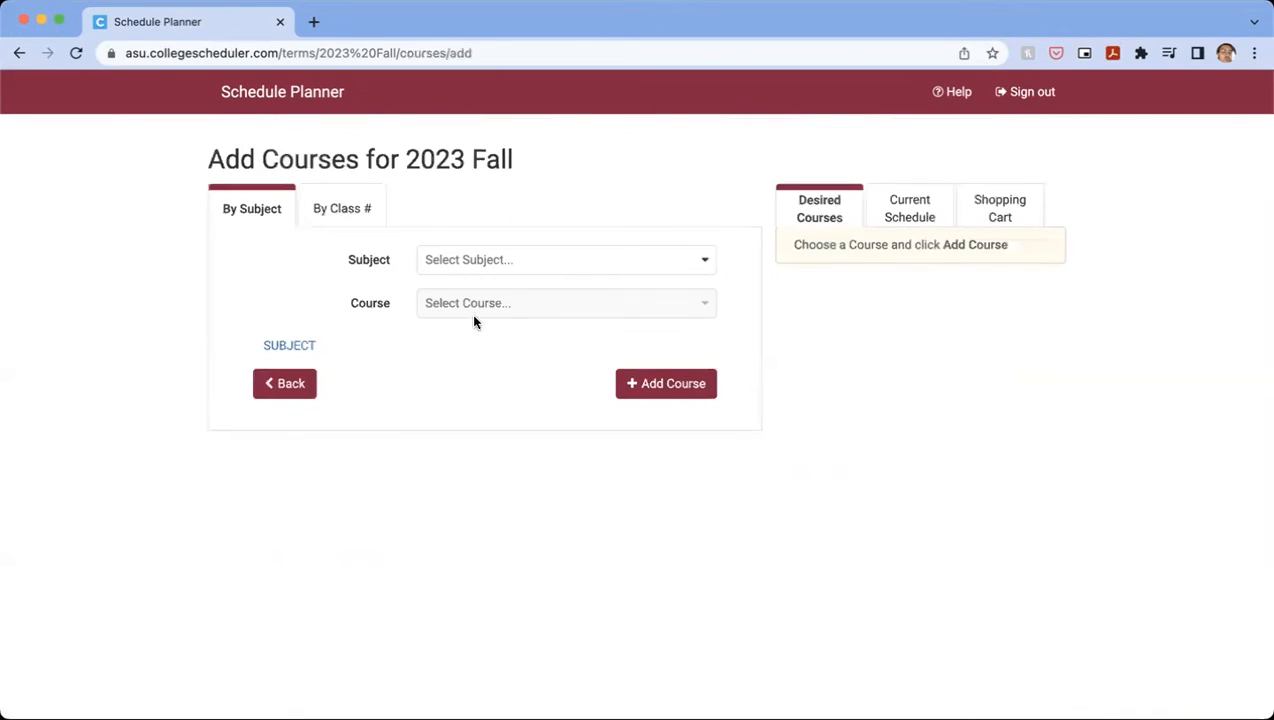
{"action": "left_click", "coordinate": [566, 259]}
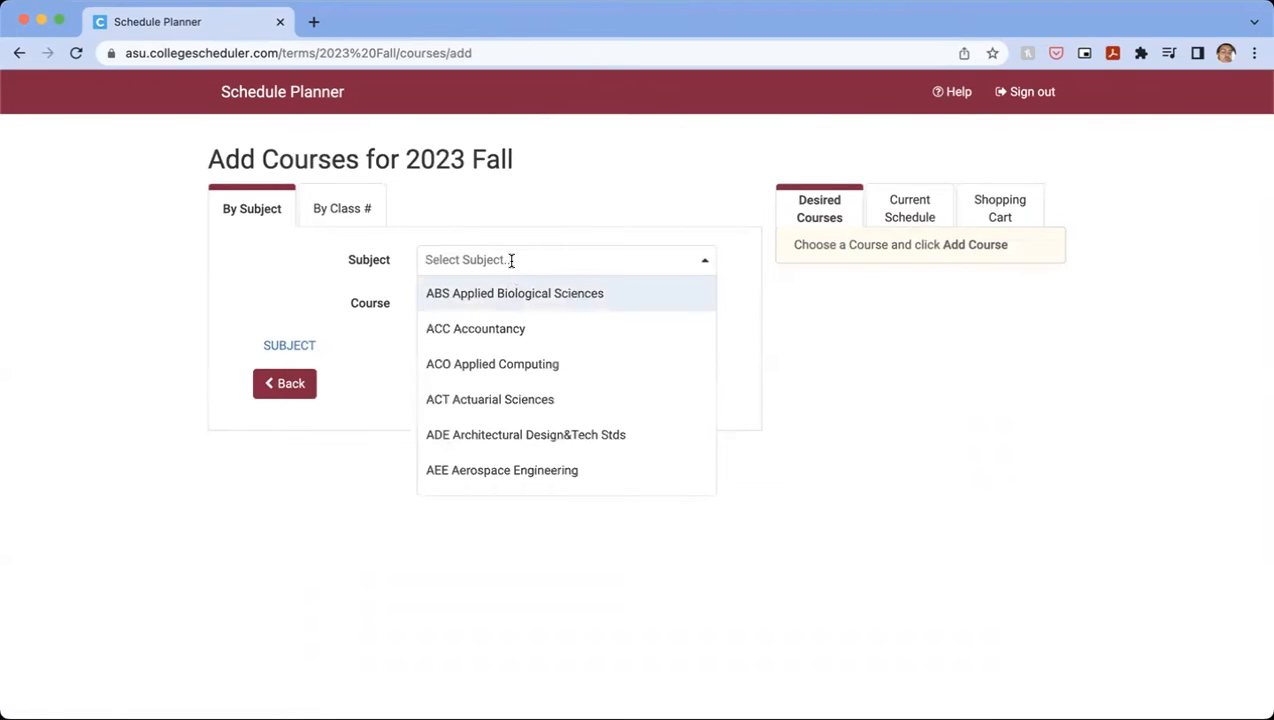
{"action": "type", "text": "ART Art"}
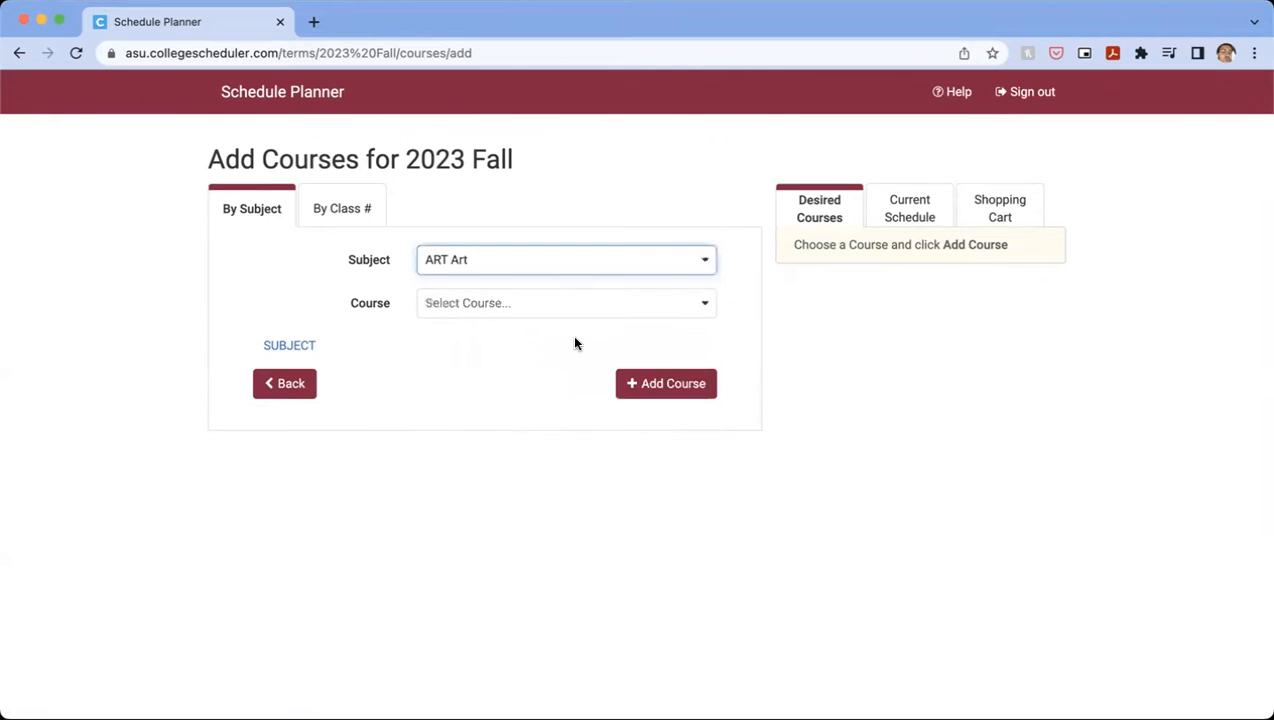
{"action": "left_click", "coordinate": [565, 303]}
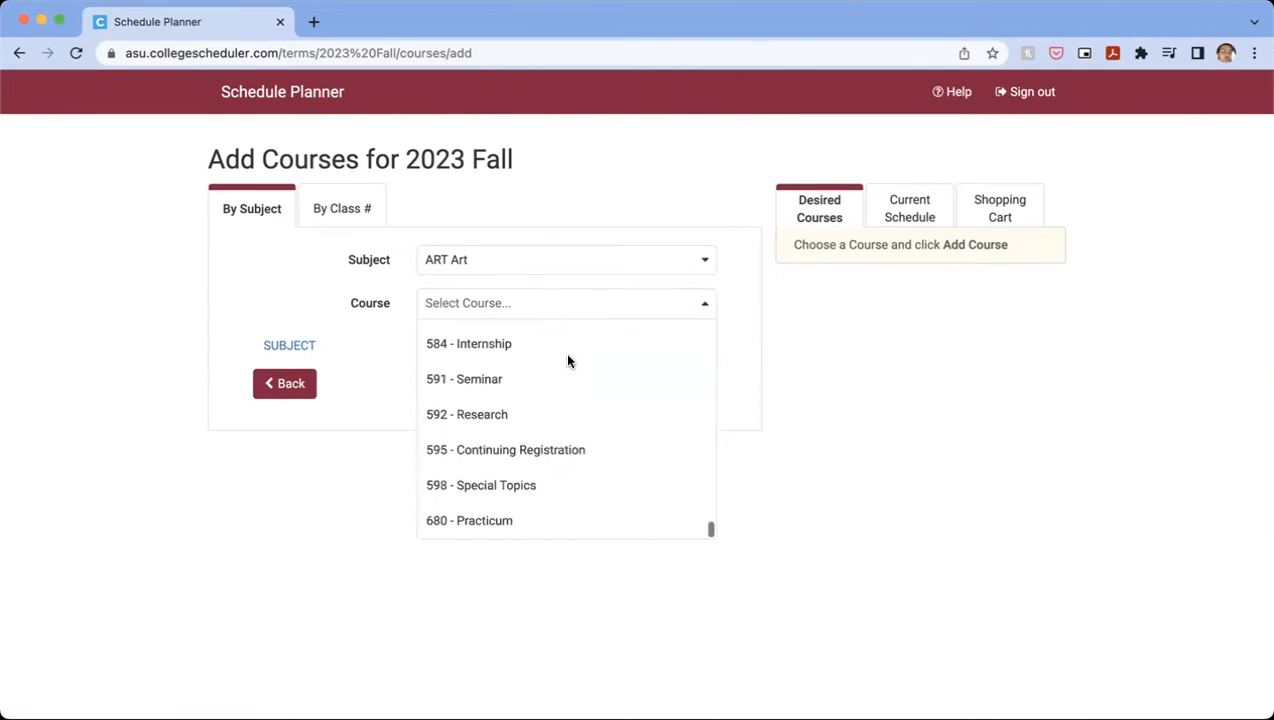
{"action": "scroll", "scroll_direction": "up", "scroll_amount": 3}
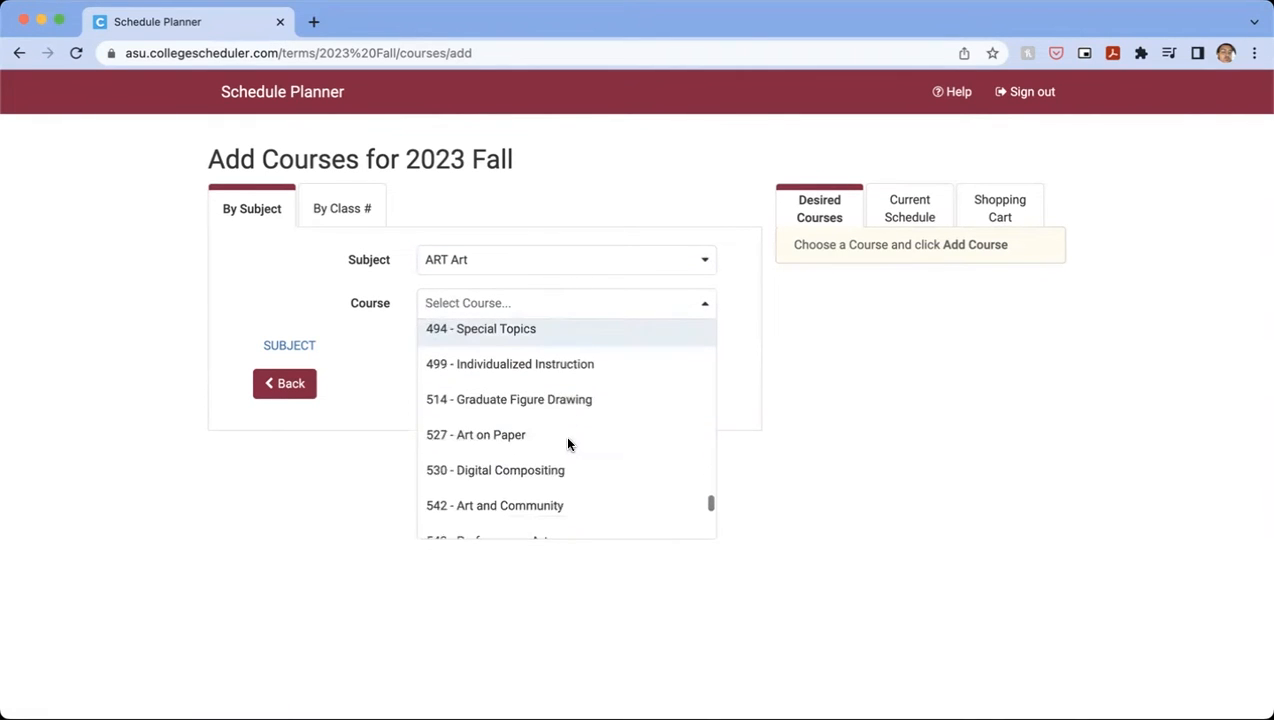
{"action": "scroll", "scroll_direction": "up", "scroll_amount": 3}
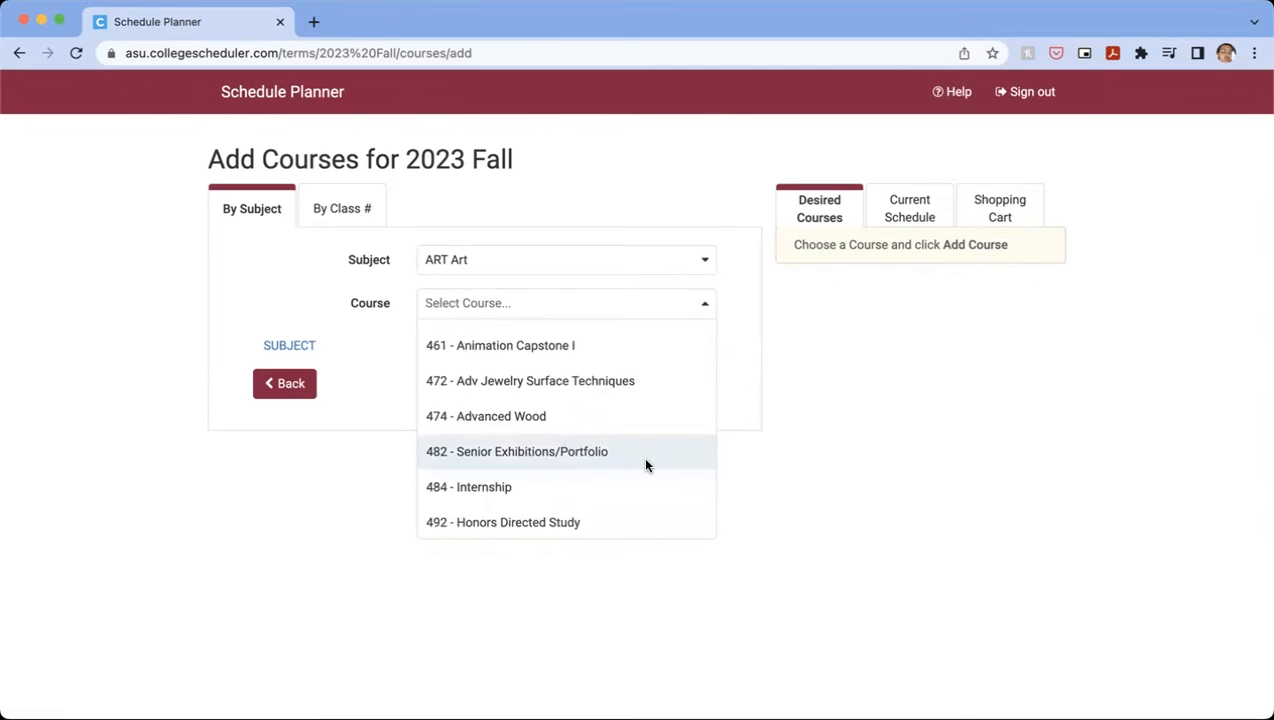
{"action": "scroll", "scroll_direction": "up", "scroll_amount": 3}
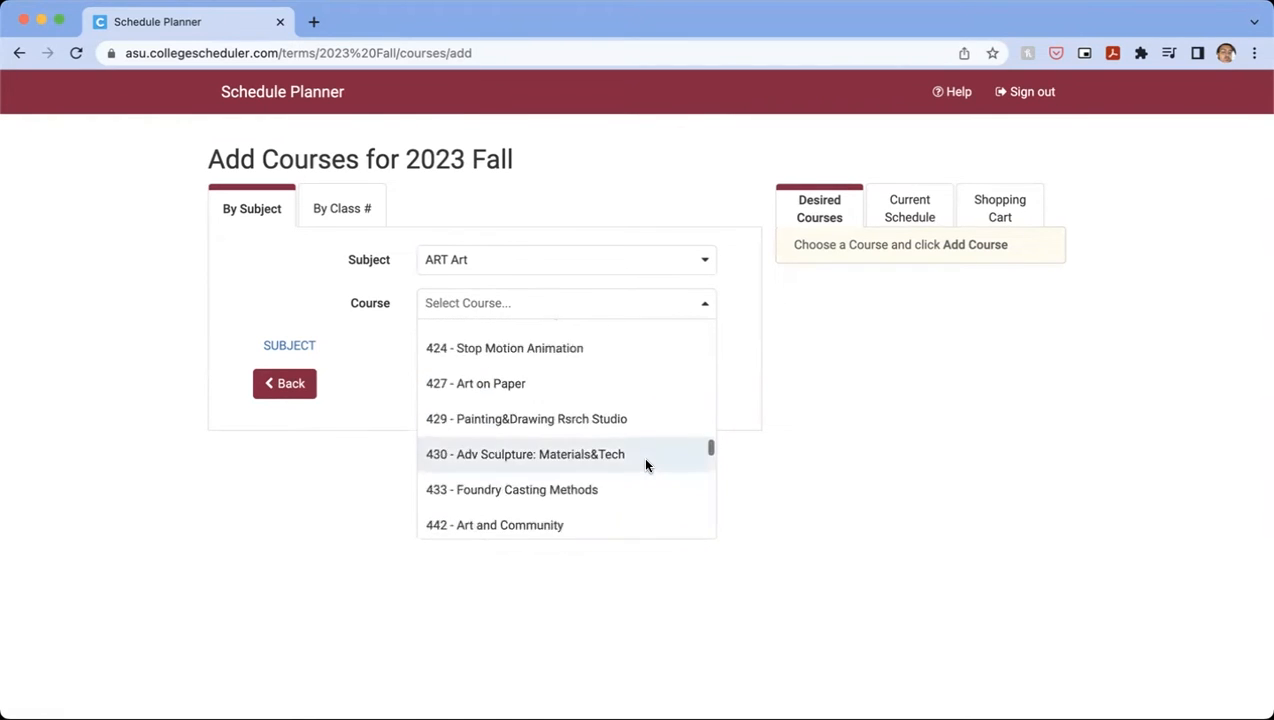
{"action": "scroll", "scroll_direction": "up", "scroll_amount": 3}
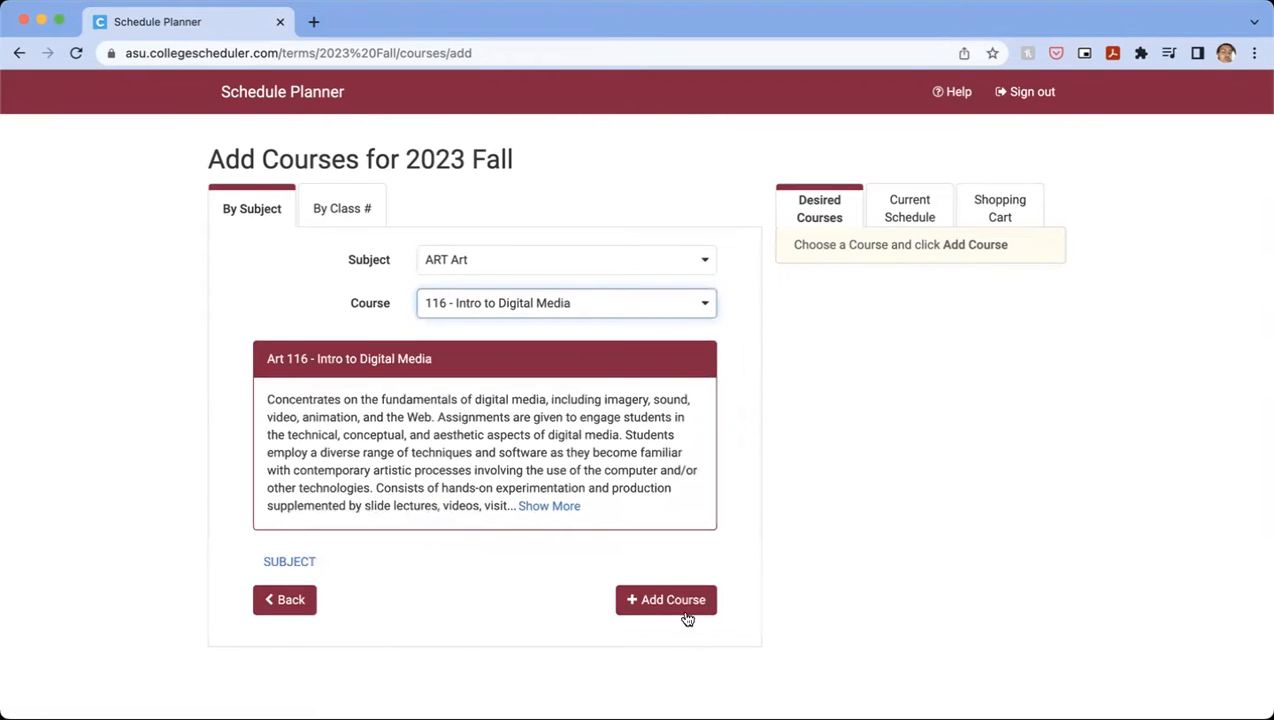
{"action": "left_click", "coordinate": [666, 599]}
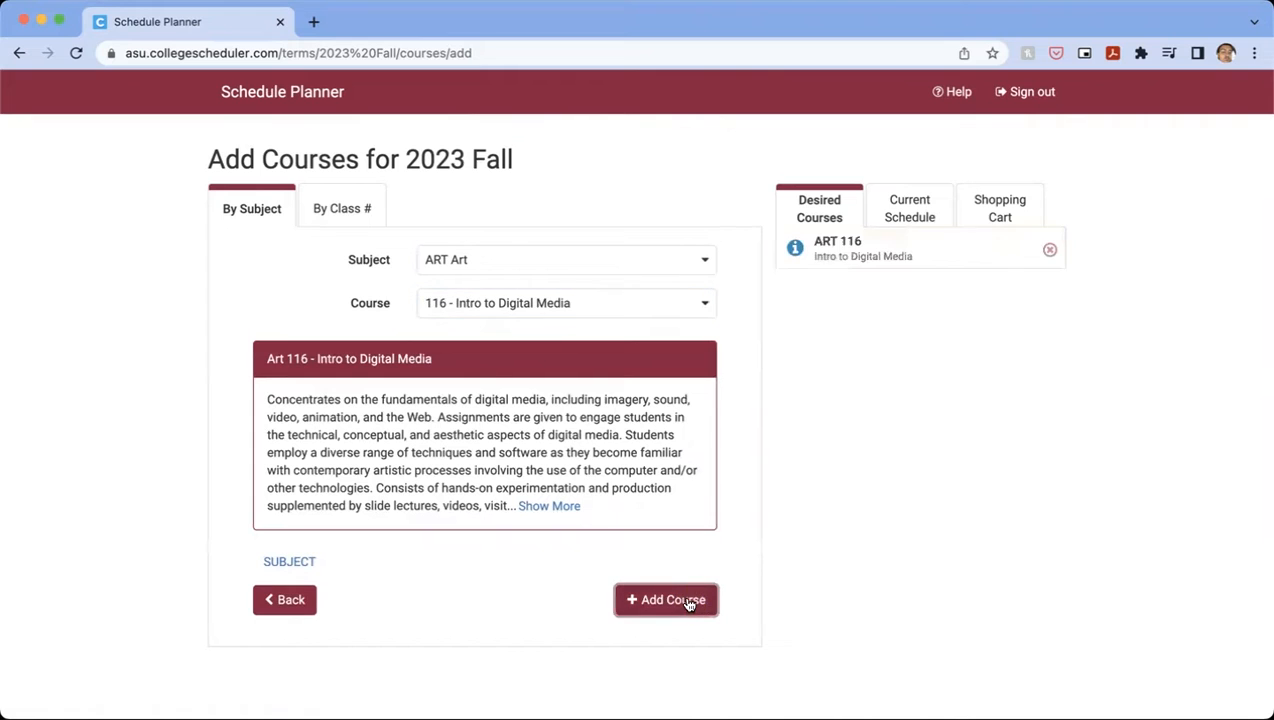
{"action": "left_click", "coordinate": [665, 599]}
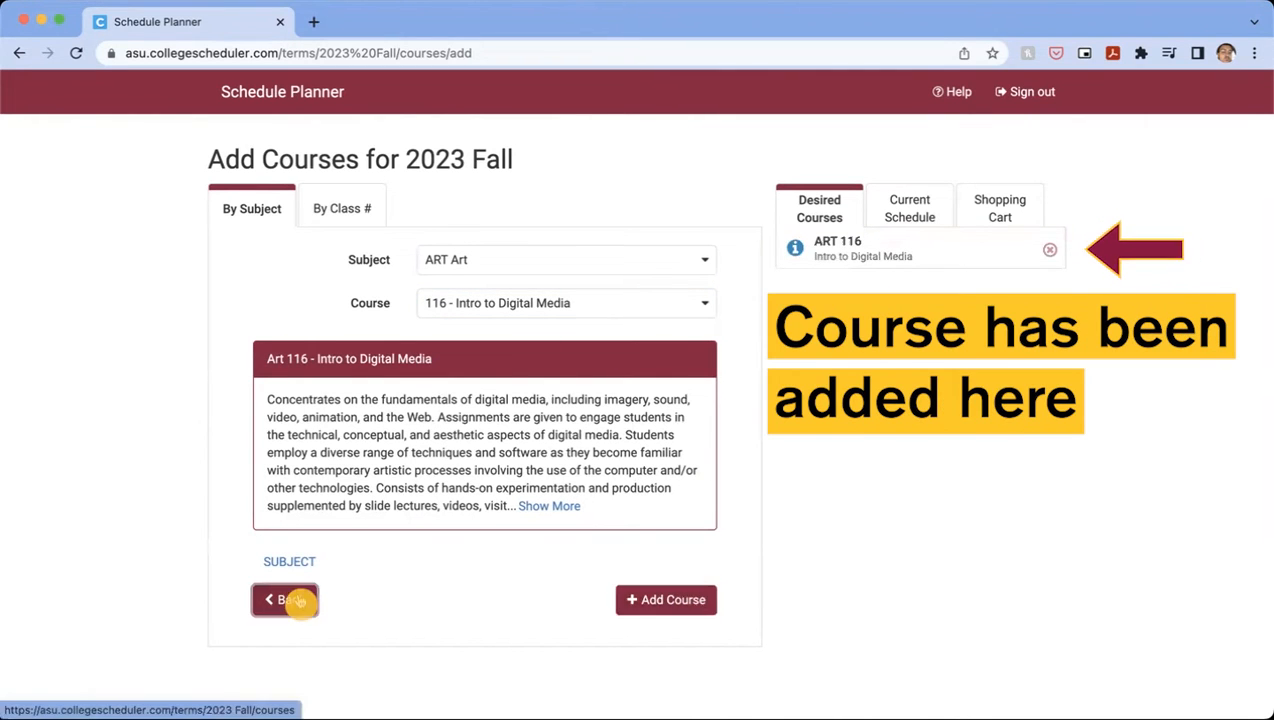
Go back to the planning page and scroll to the Schedules section.
{"action": "left_click", "coordinate": [285, 599]}
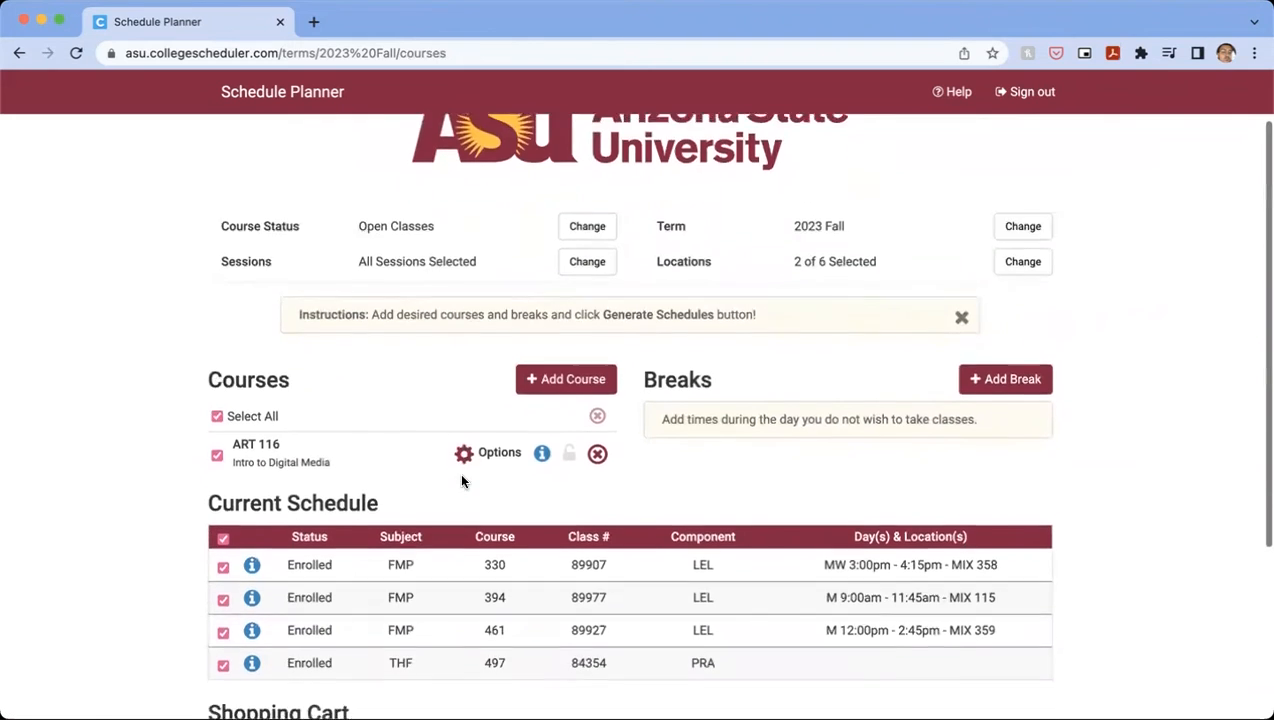
{"action": "scroll", "scroll_direction": "down", "scroll_amount": 3}
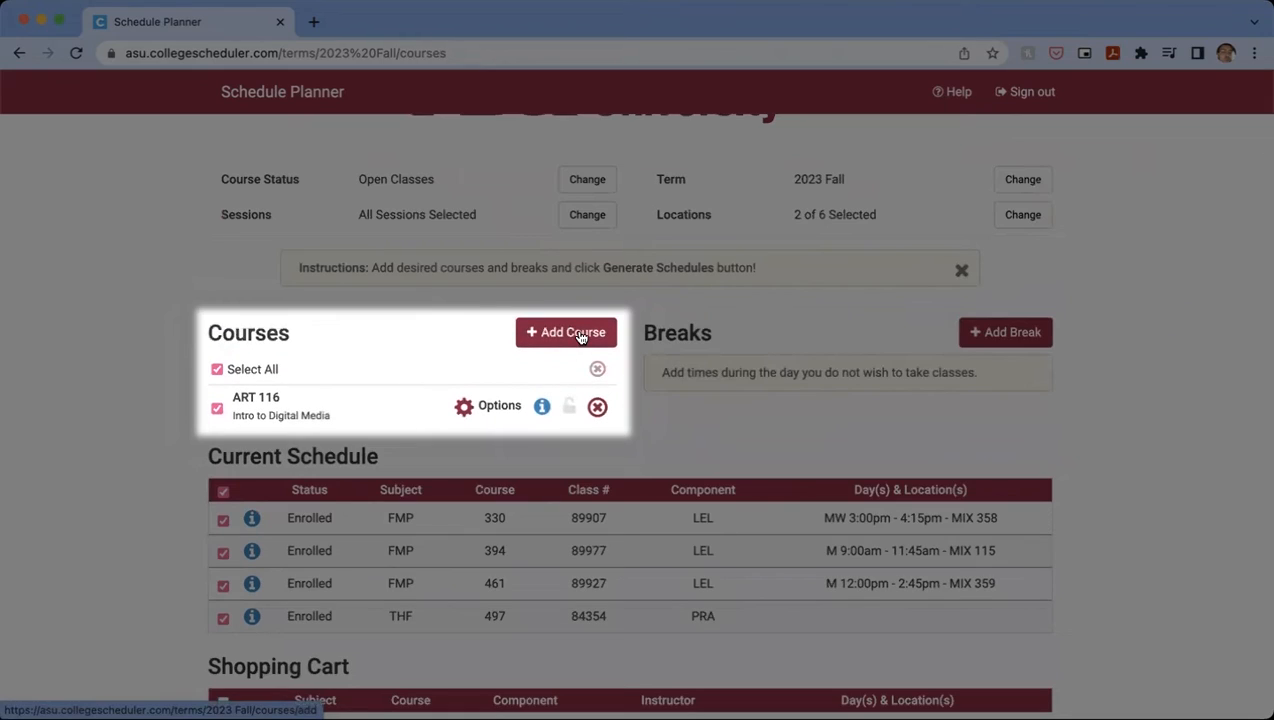
{"action": "scroll", "scroll_direction": "down", "scroll_amount": 3}
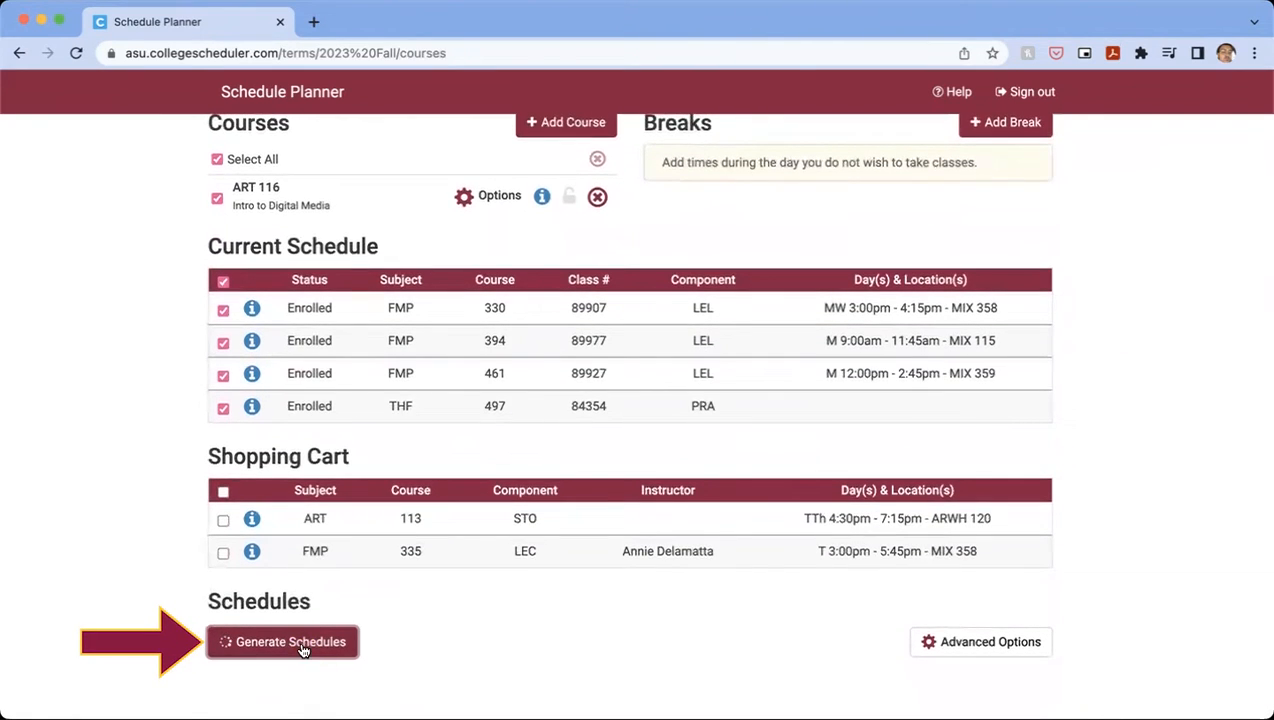
Generate schedules and review the eight resulting 2023 Fall options.
{"action": "left_click", "coordinate": [283, 641]}
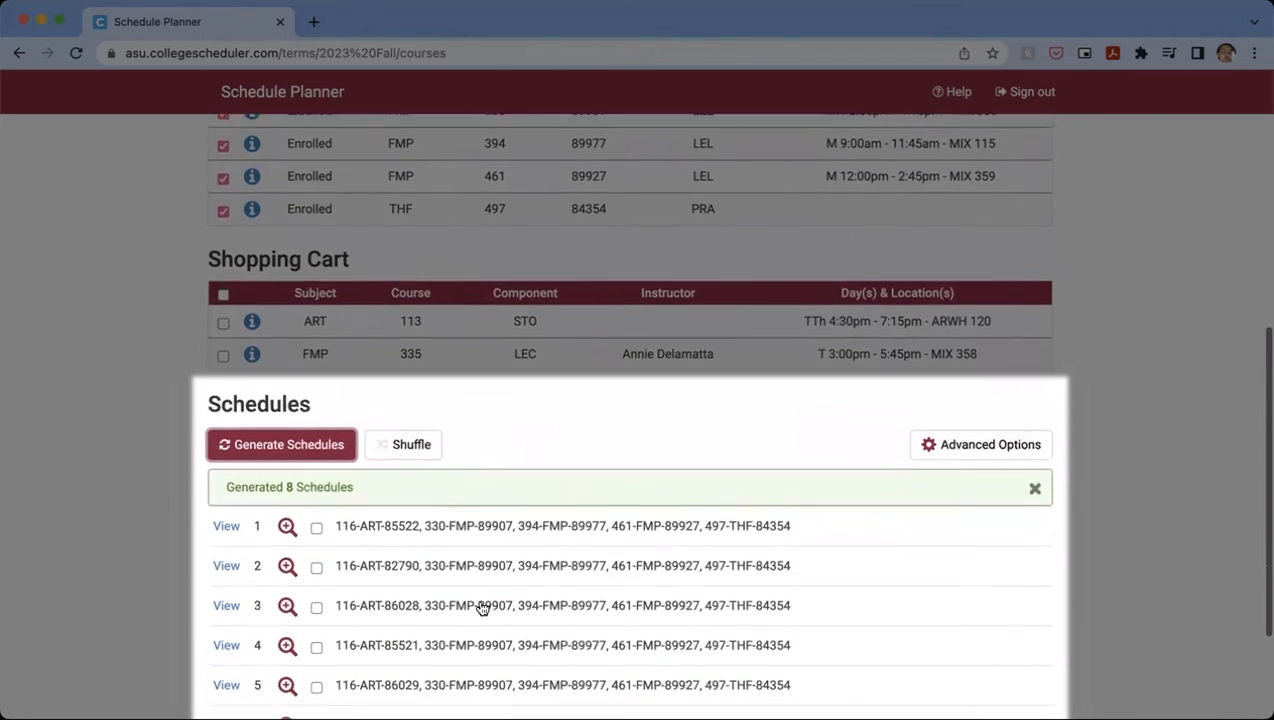
{"action": "scroll", "scroll_direction": "down", "scroll_amount": 3}
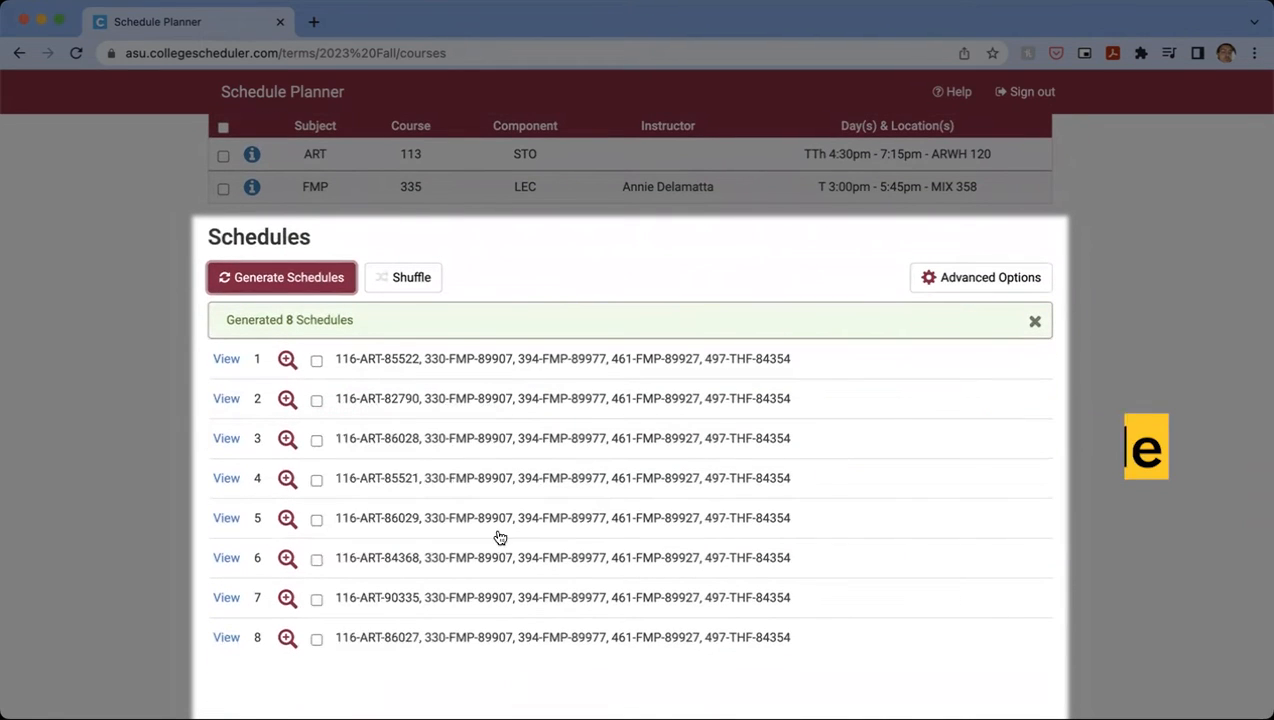
{"action": "scroll", "scroll_direction": "up", "scroll_amount": 3}
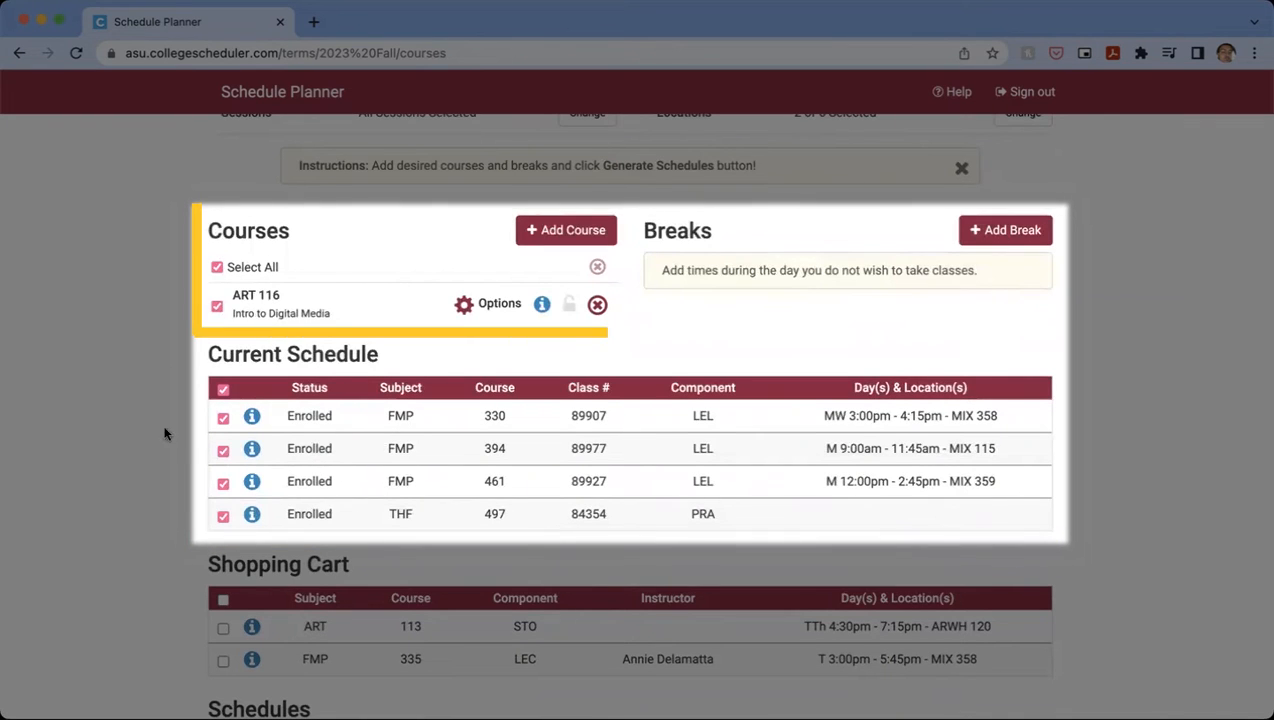
{"action": "left_click", "coordinate": [281, 277]}
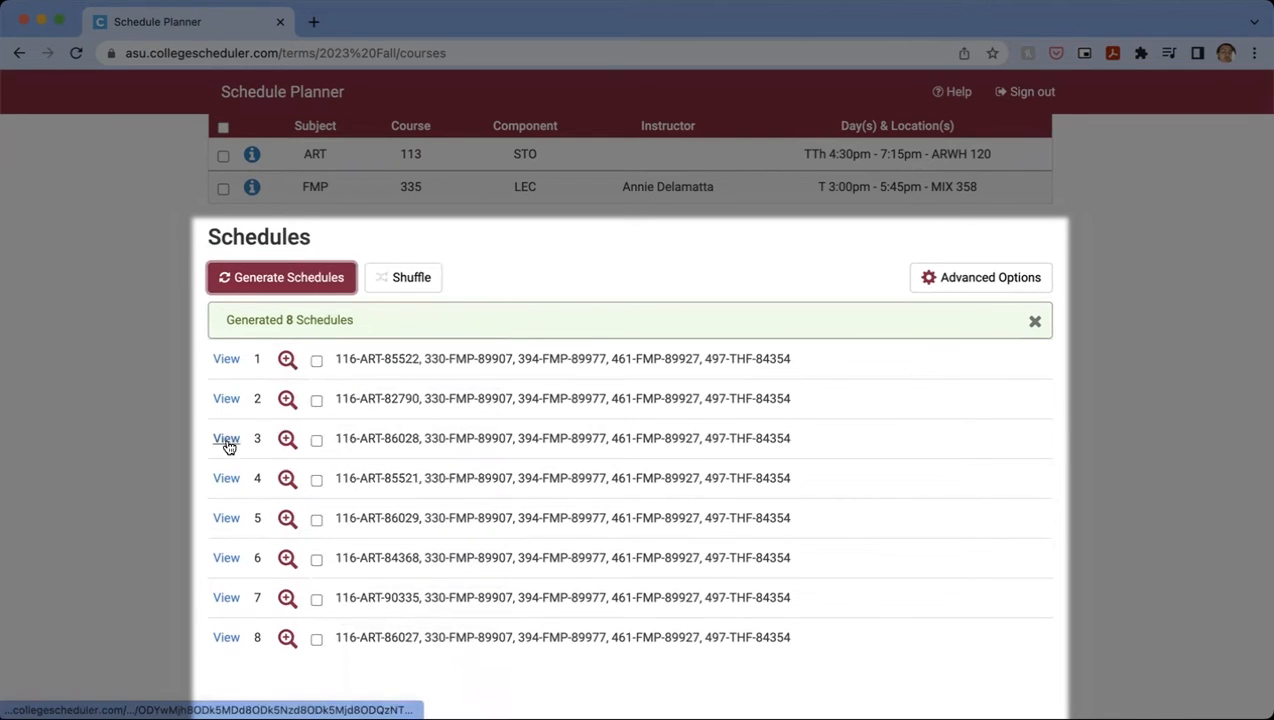
View schedule 3 and scroll through its calendar with ART 116 section 86028.
{"action": "left_click", "coordinate": [226, 438]}
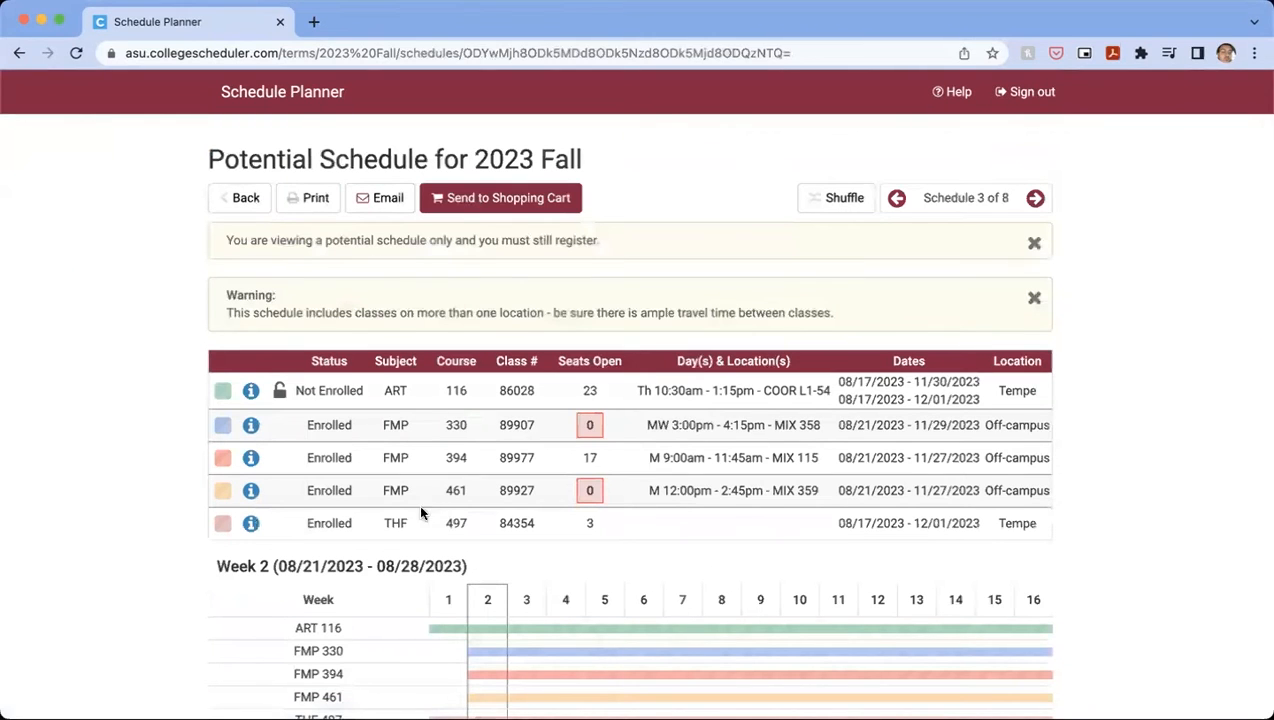
{"action": "scroll", "scroll_direction": "down", "scroll_amount": 3}
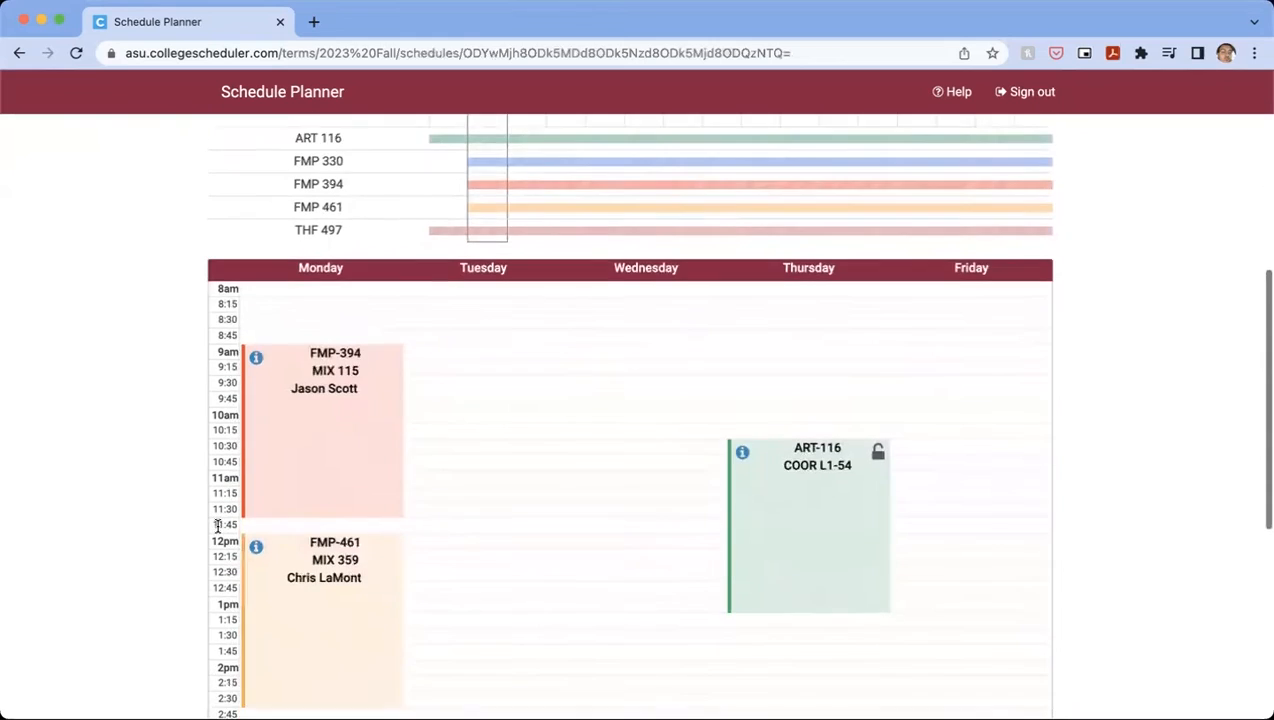
{"action": "scroll", "scroll_direction": "down", "scroll_amount": 3}
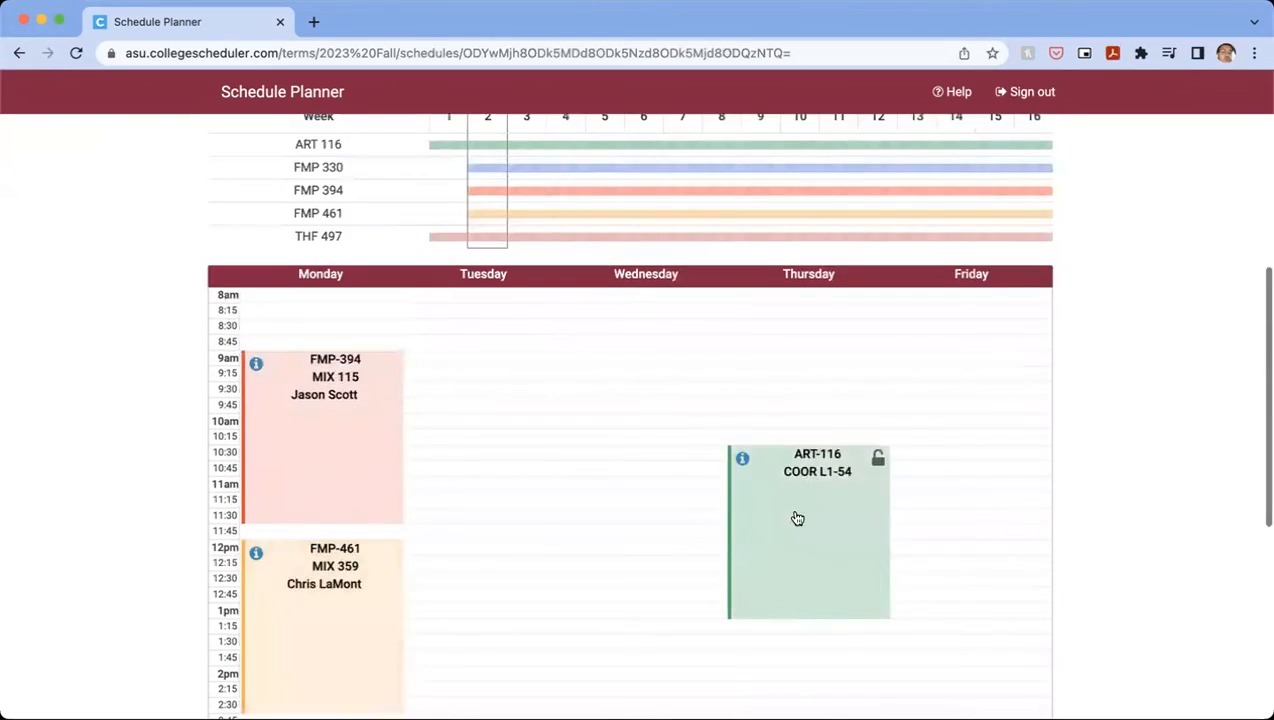
{"action": "scroll", "scroll_direction": "down", "scroll_amount": 3}
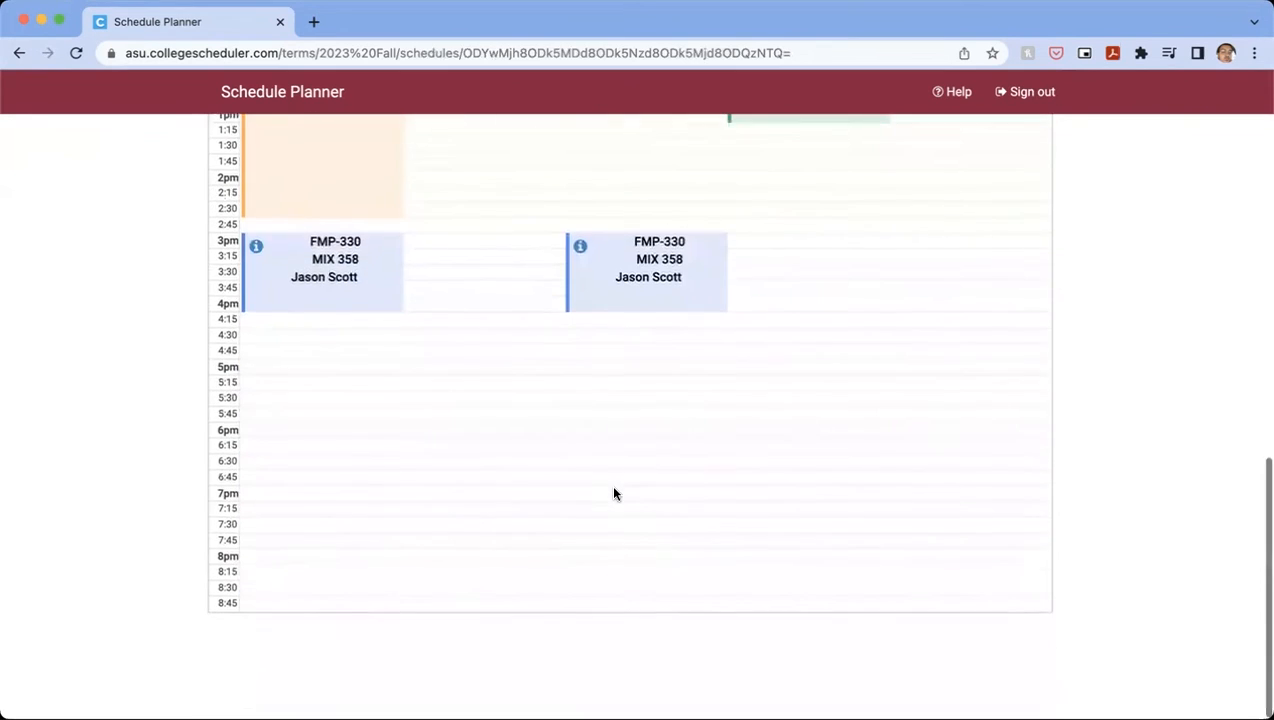
{"action": "scroll", "scroll_direction": "up", "scroll_amount": 3}
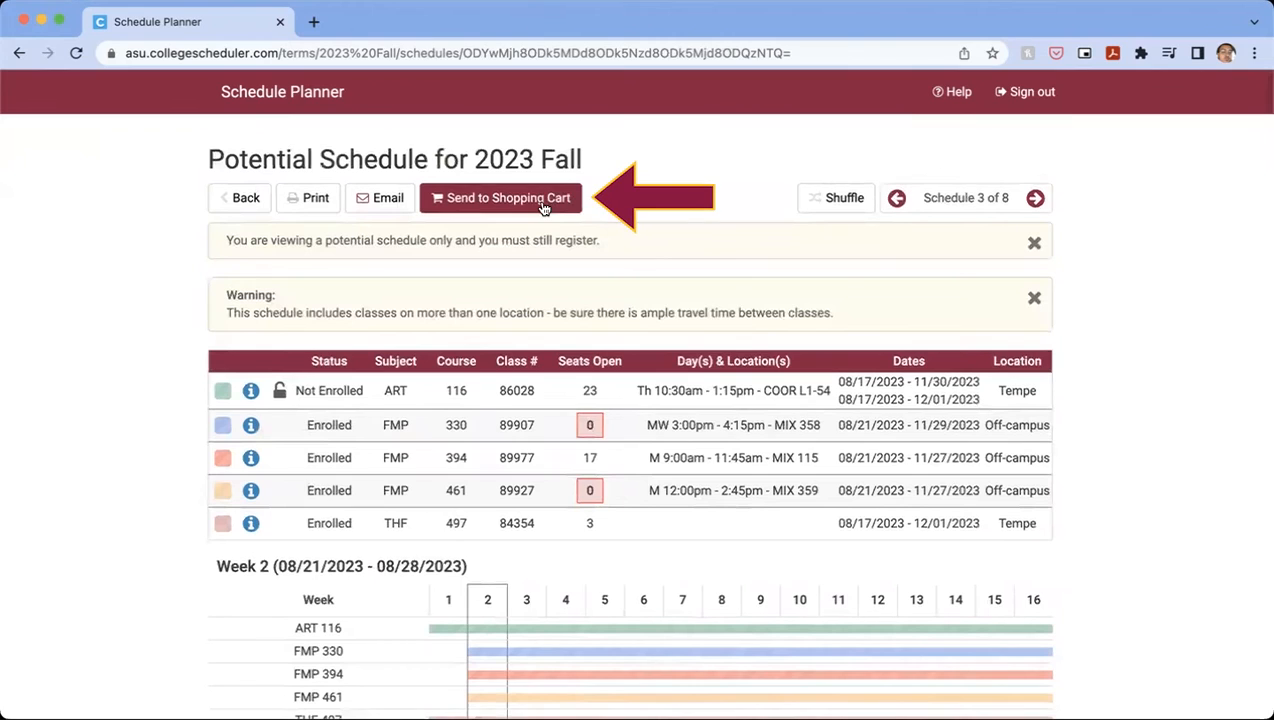
Send schedule 3 to the Shopping Cart and confirm the transfer.
{"action": "left_click", "coordinate": [500, 197]}
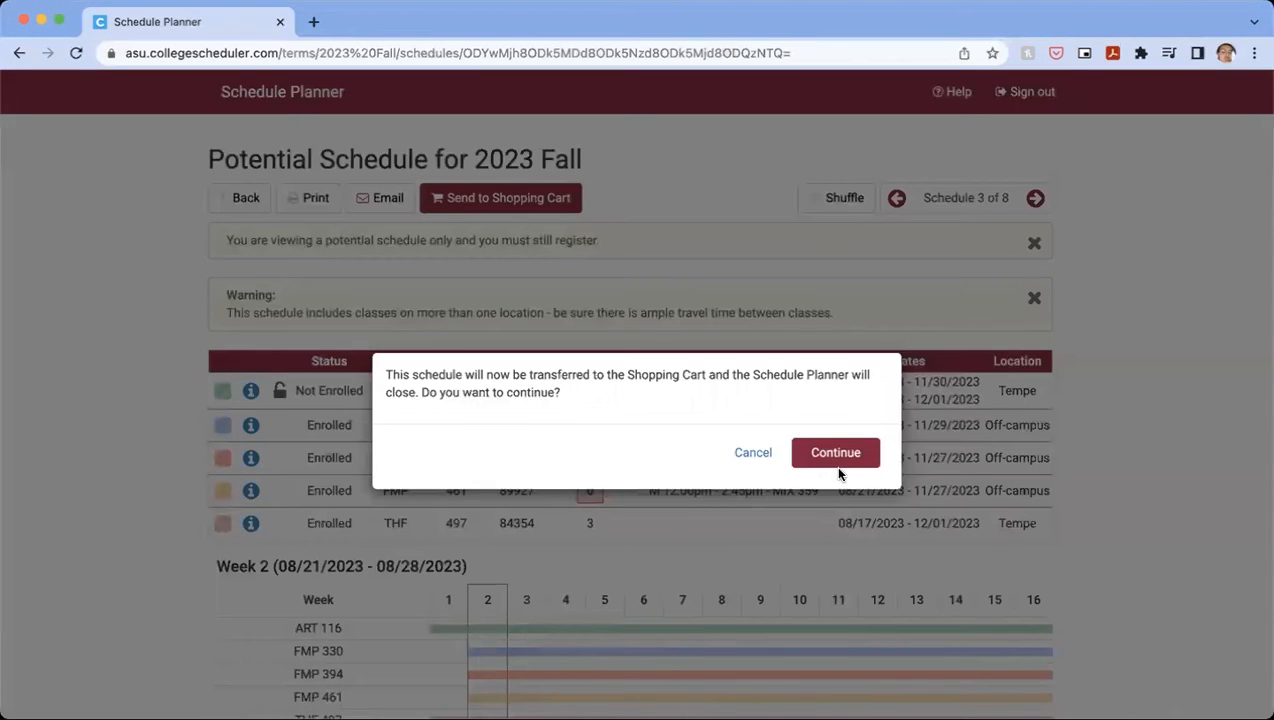
{"action": "mouse_move", "coordinate": [382, 372]}
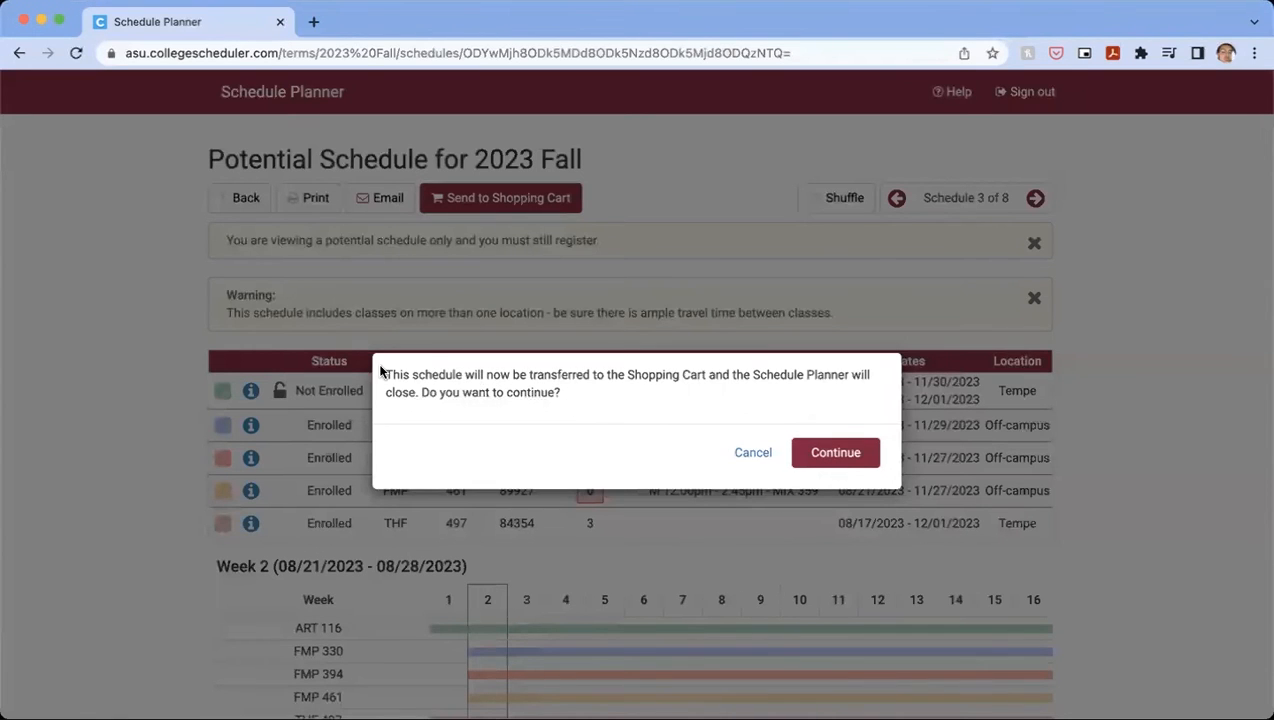
{"action": "mouse_move", "coordinate": [775, 388]}
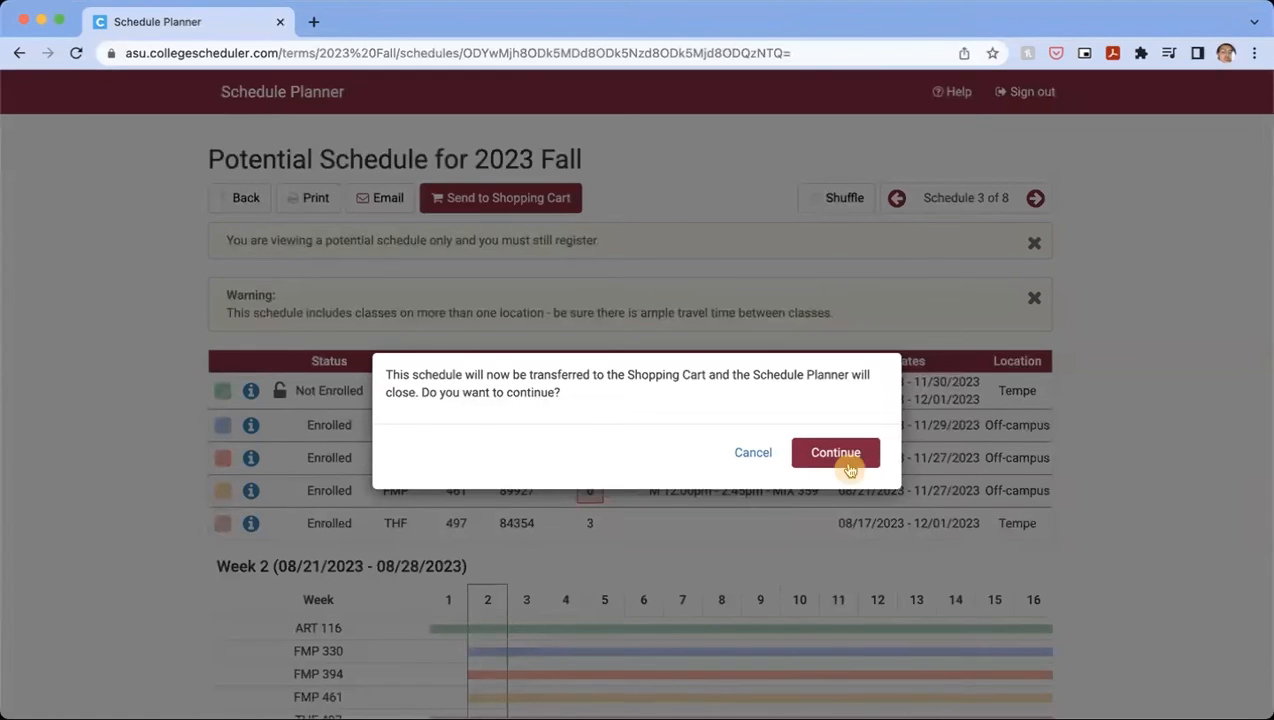
{"action": "left_click", "coordinate": [835, 452]}
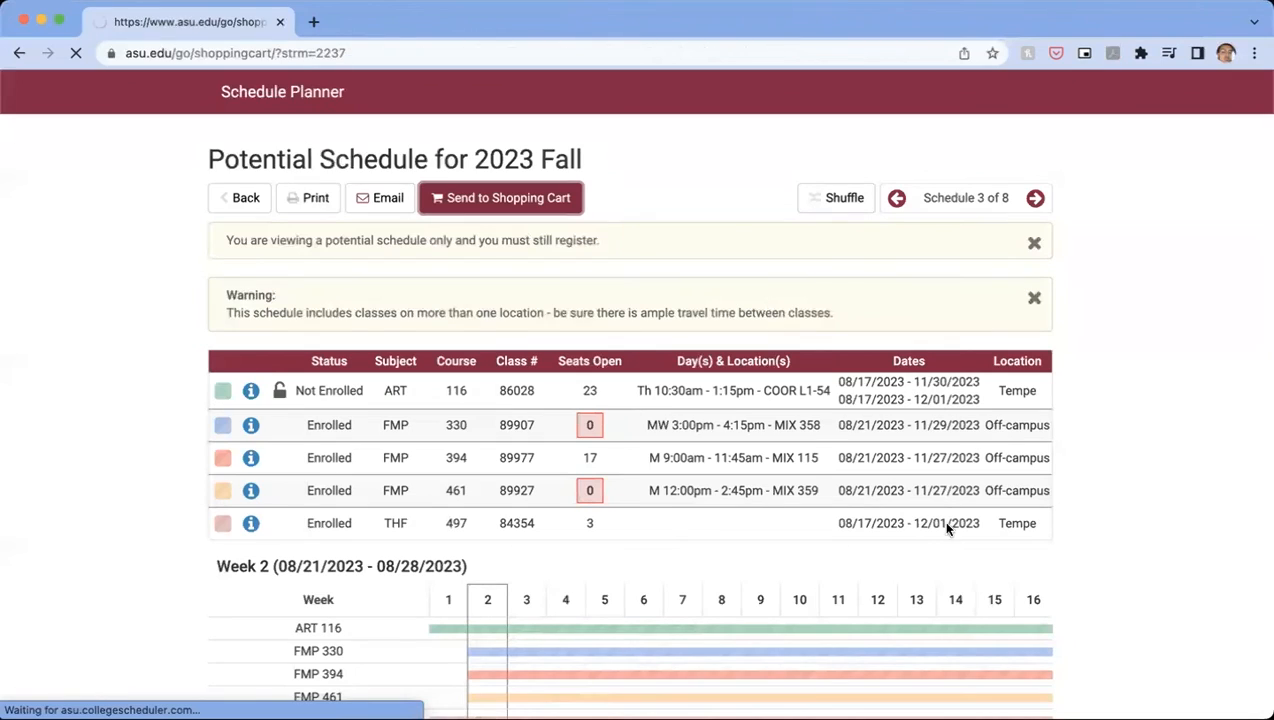
{"action": "left_click", "coordinate": [500, 197]}
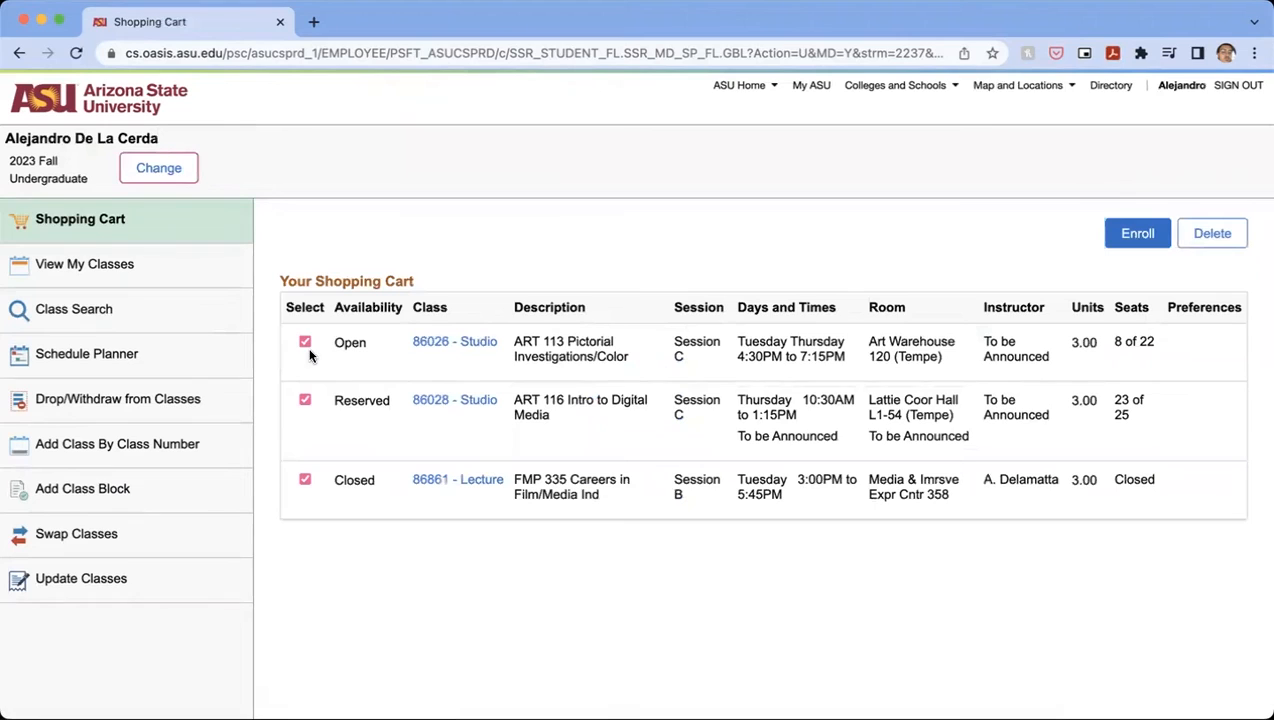
Uncheck ART 113 and FMP 335, leaving ART 116 selected.
{"action": "left_click", "coordinate": [305, 341]}
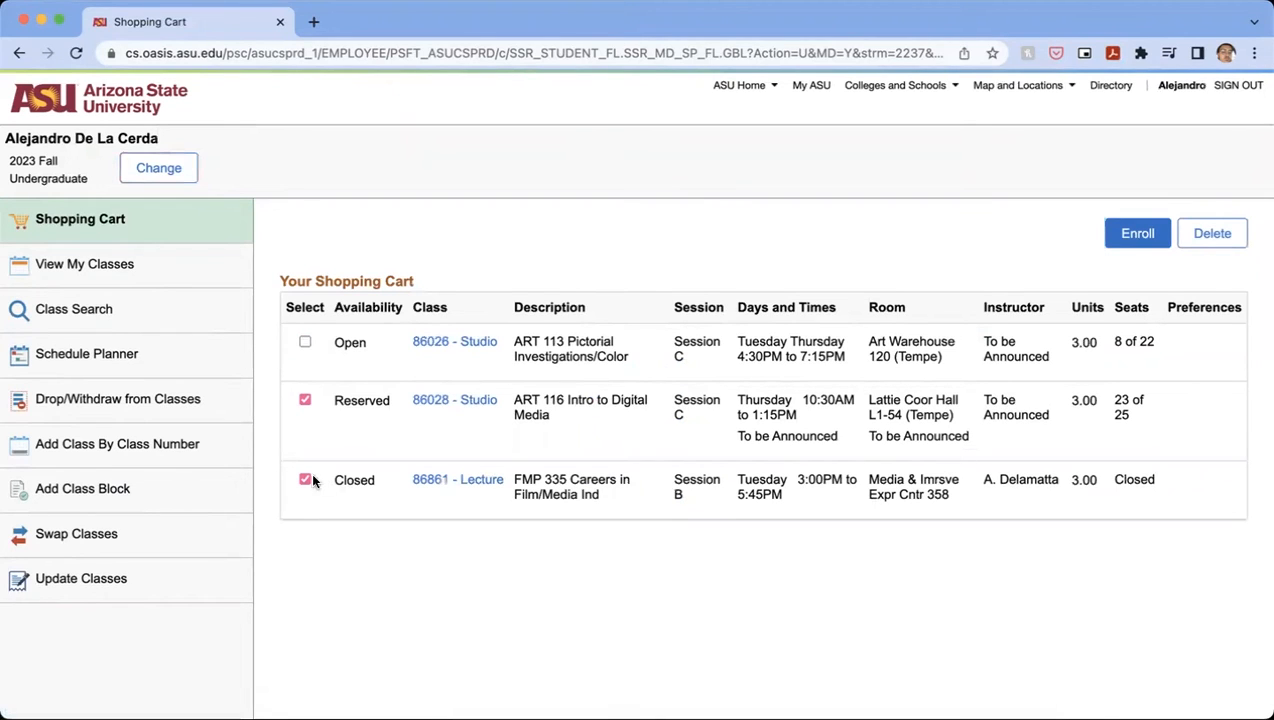
{"action": "left_click", "coordinate": [305, 479]}
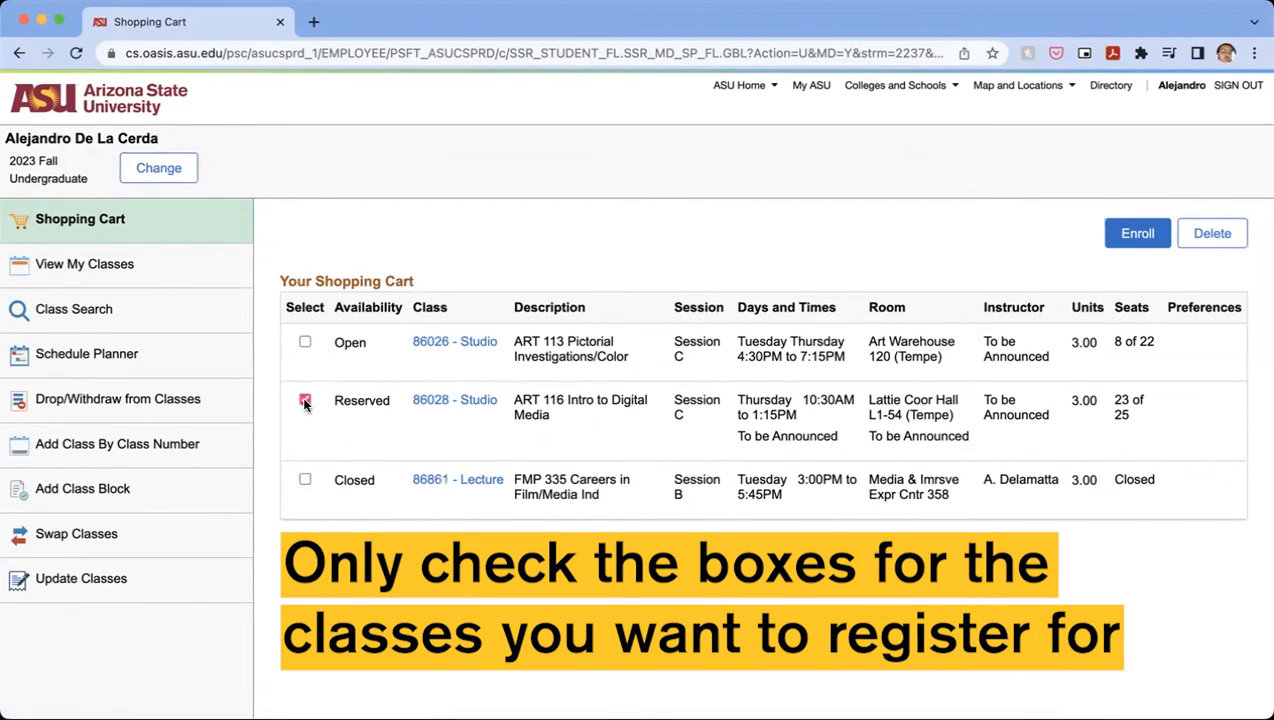
{"action": "left_click", "coordinate": [305, 399]}
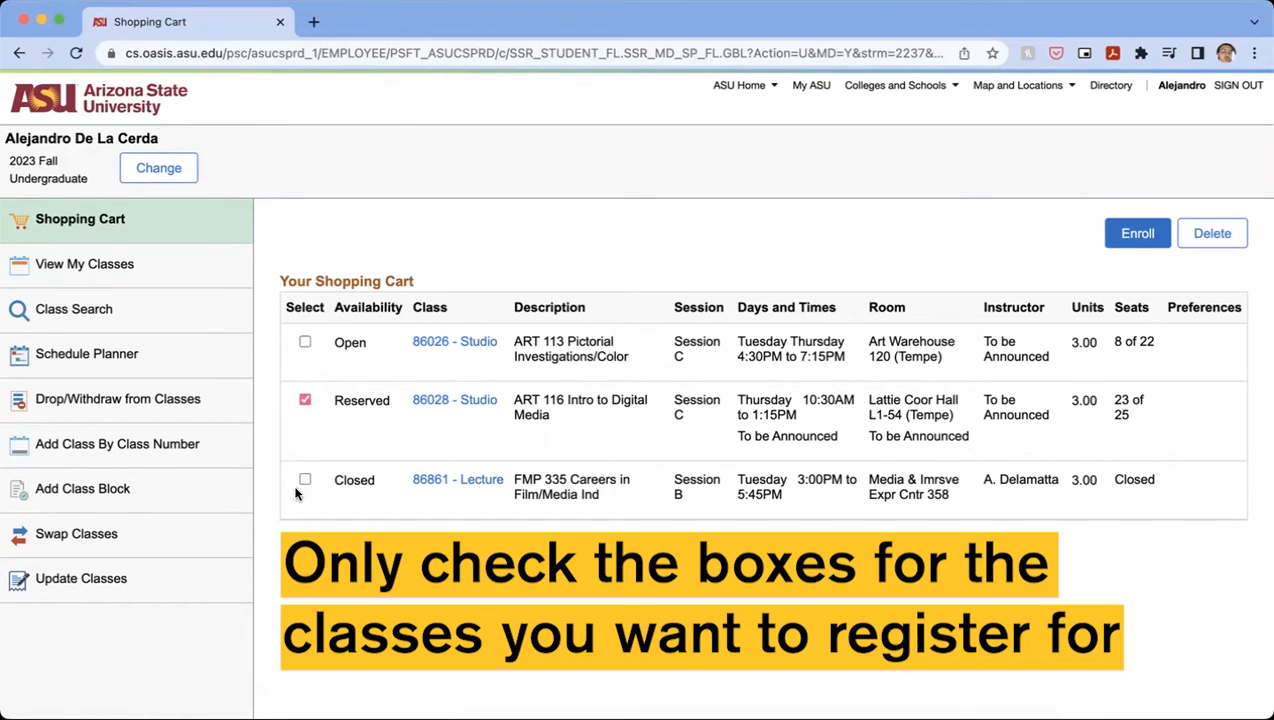